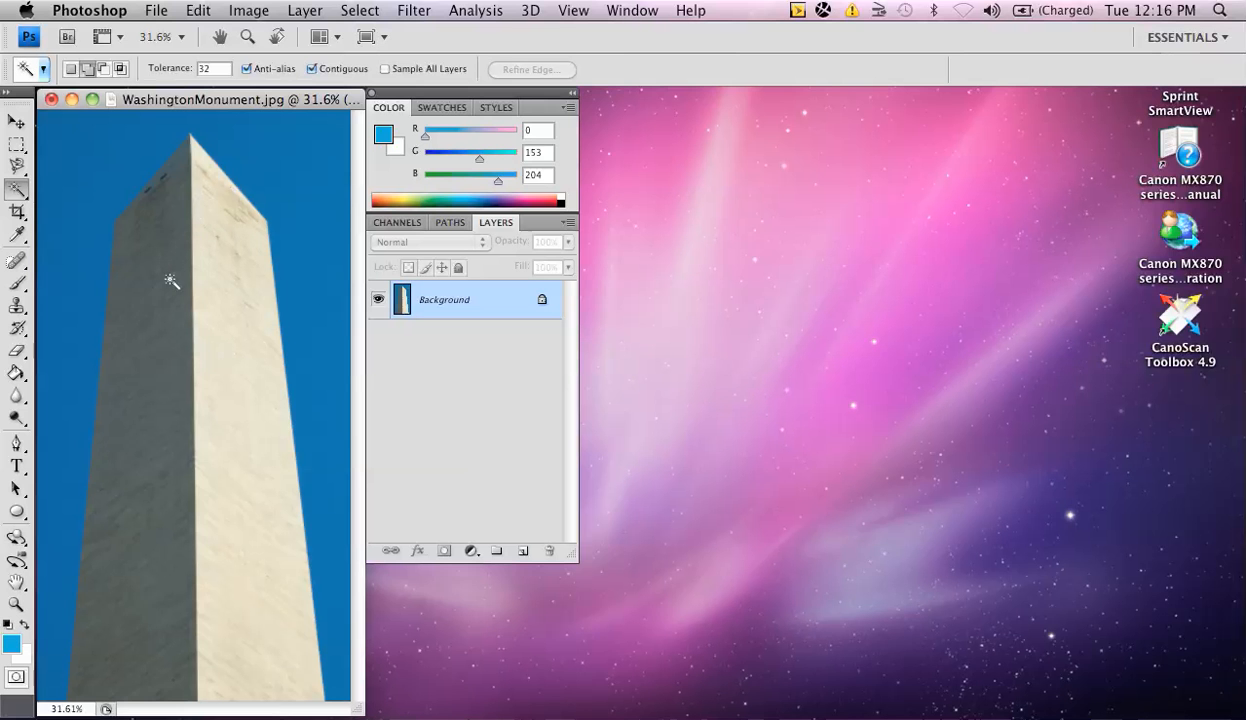
{"action": "mouse_move", "coordinate": [195, 268]}
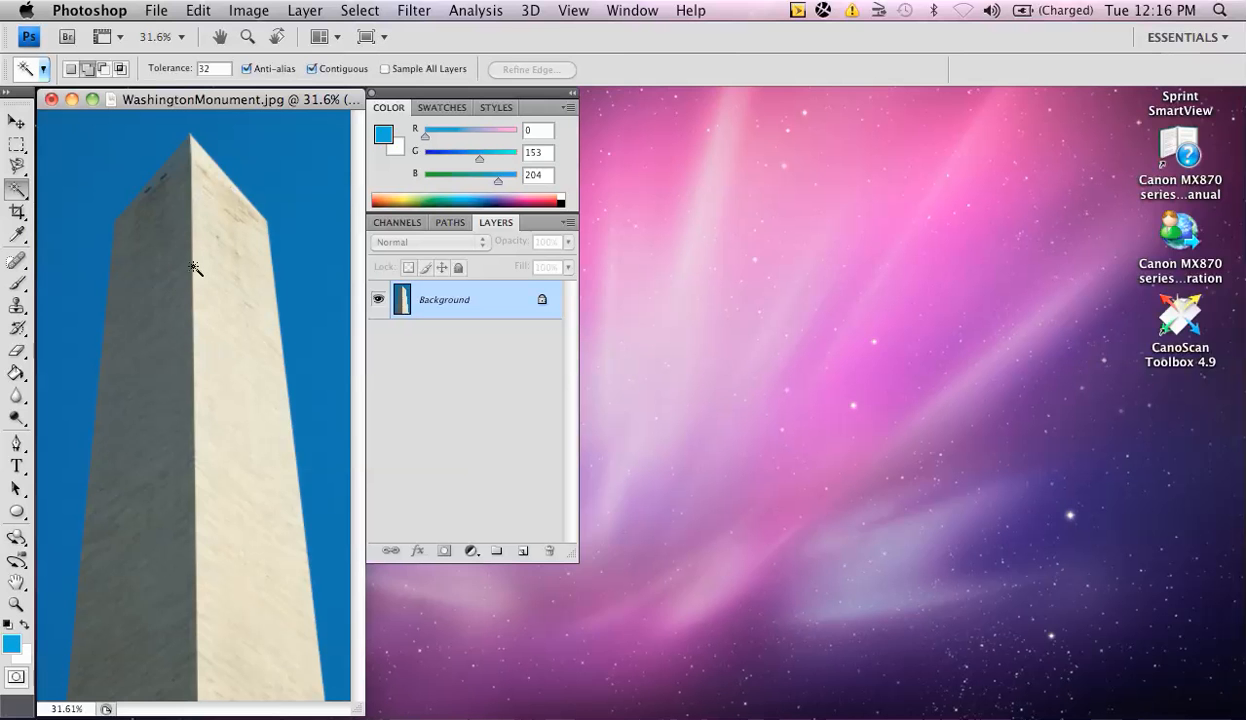
{"action": "mouse_move", "coordinate": [202, 256]}
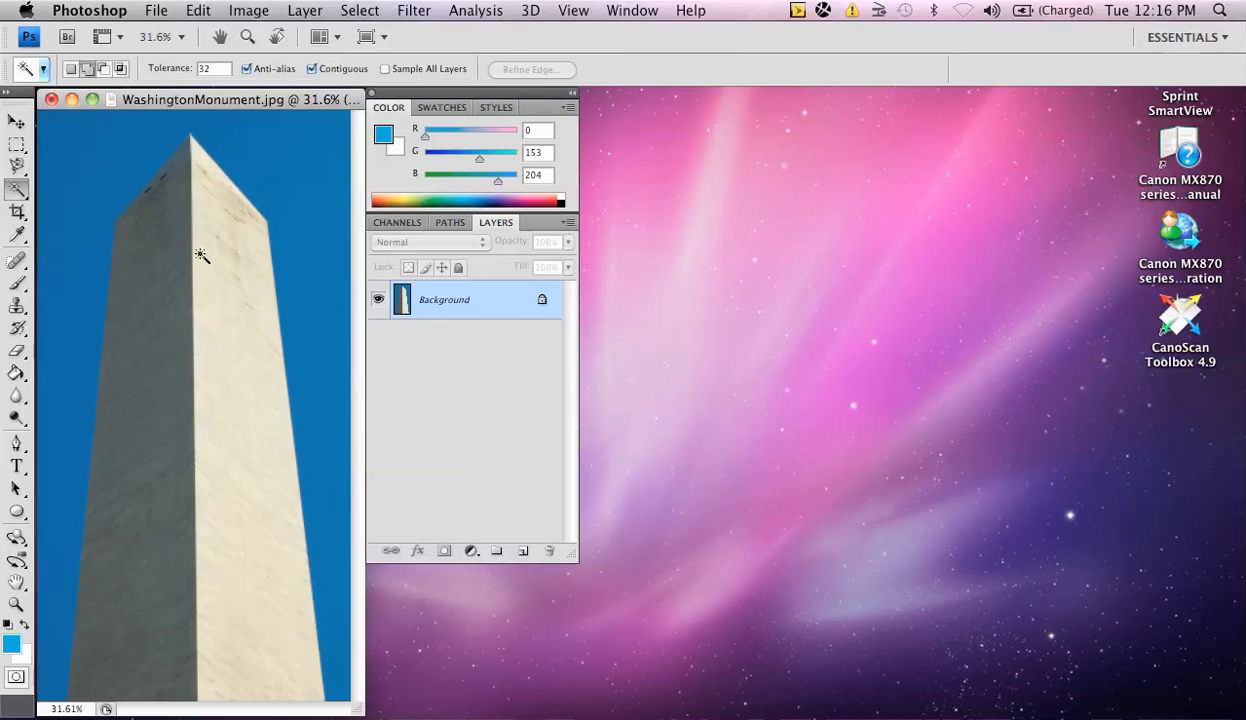
{"action": "mouse_move", "coordinate": [217, 294]}
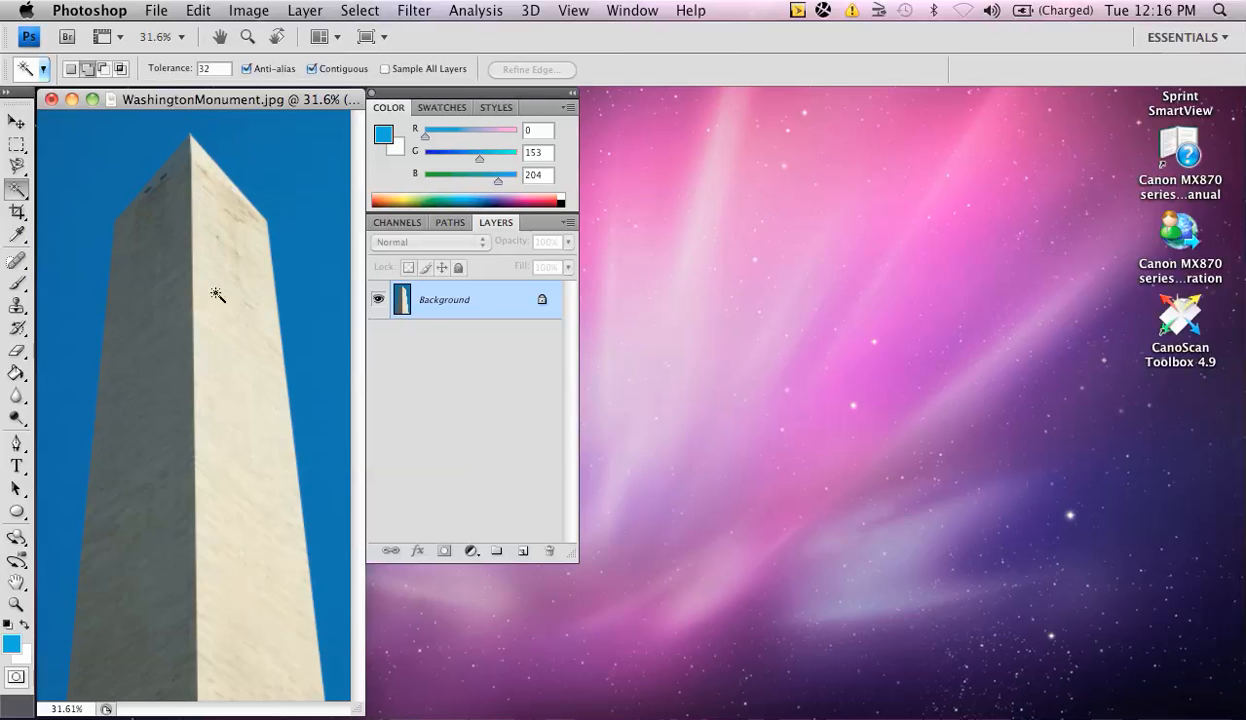
{"action": "mouse_move", "coordinate": [183, 299]}
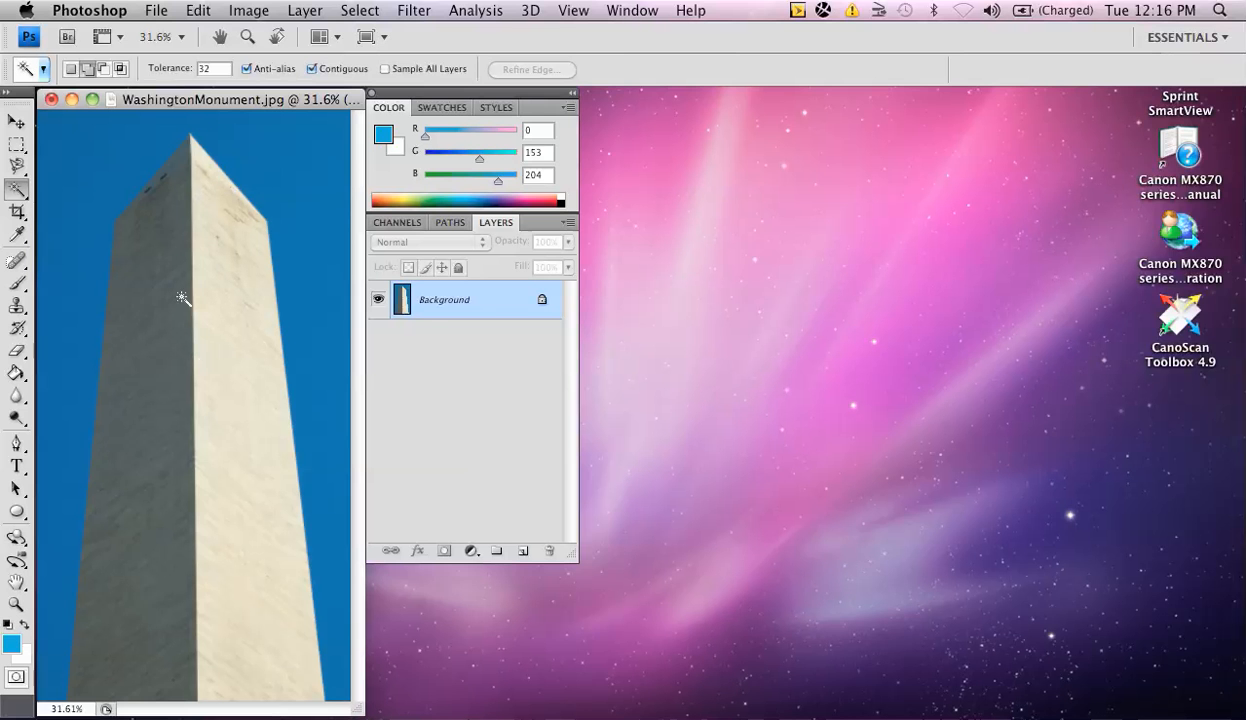
{"action": "mouse_move", "coordinate": [248, 459]}
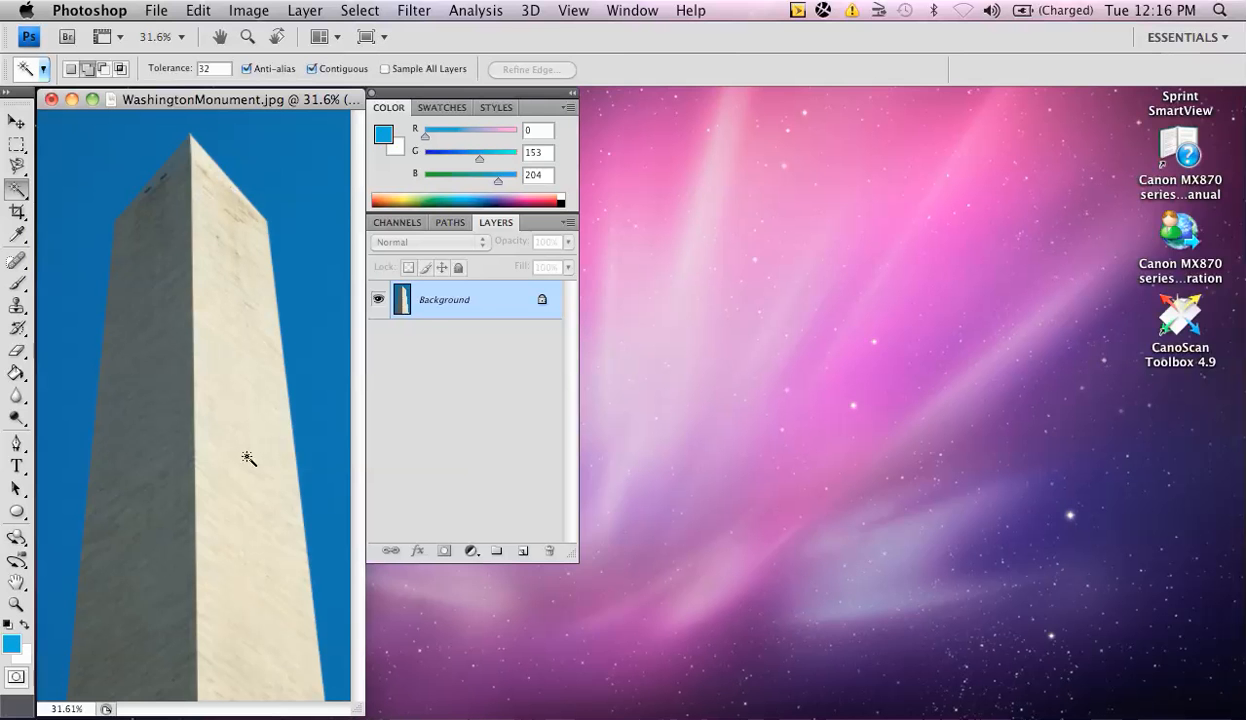
{"action": "mouse_move", "coordinate": [198, 245]}
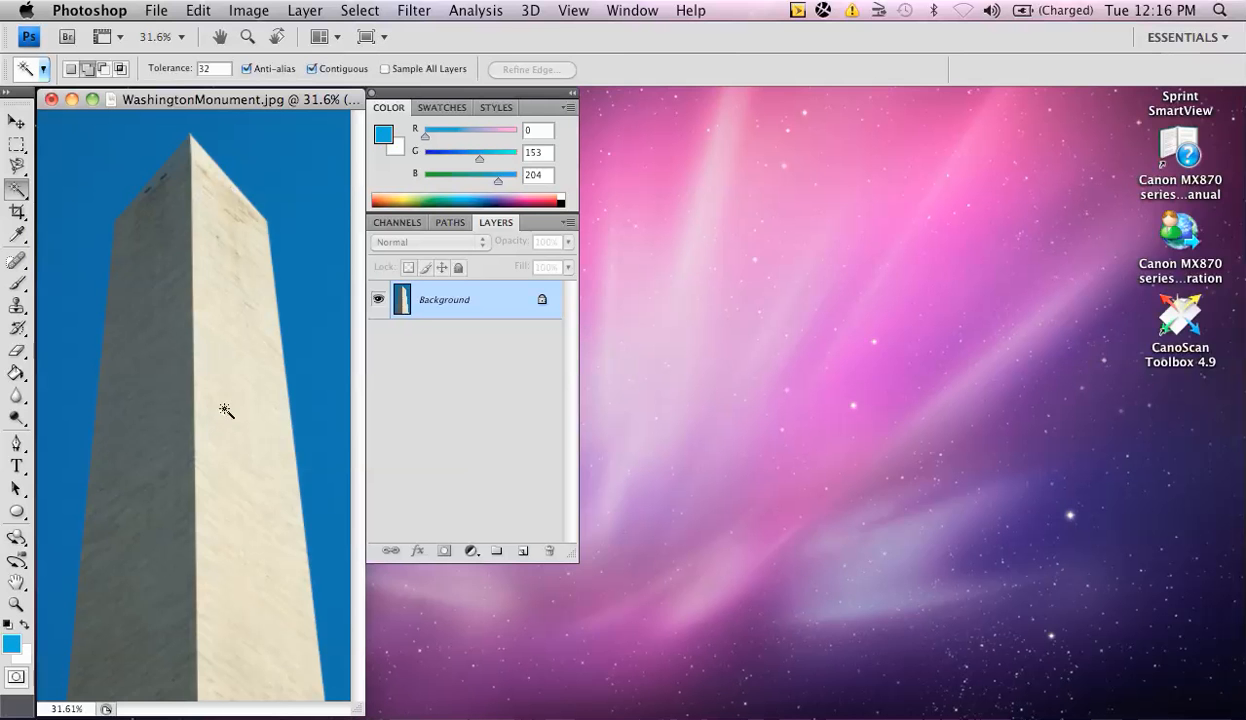
{"action": "mouse_move", "coordinate": [148, 137]}
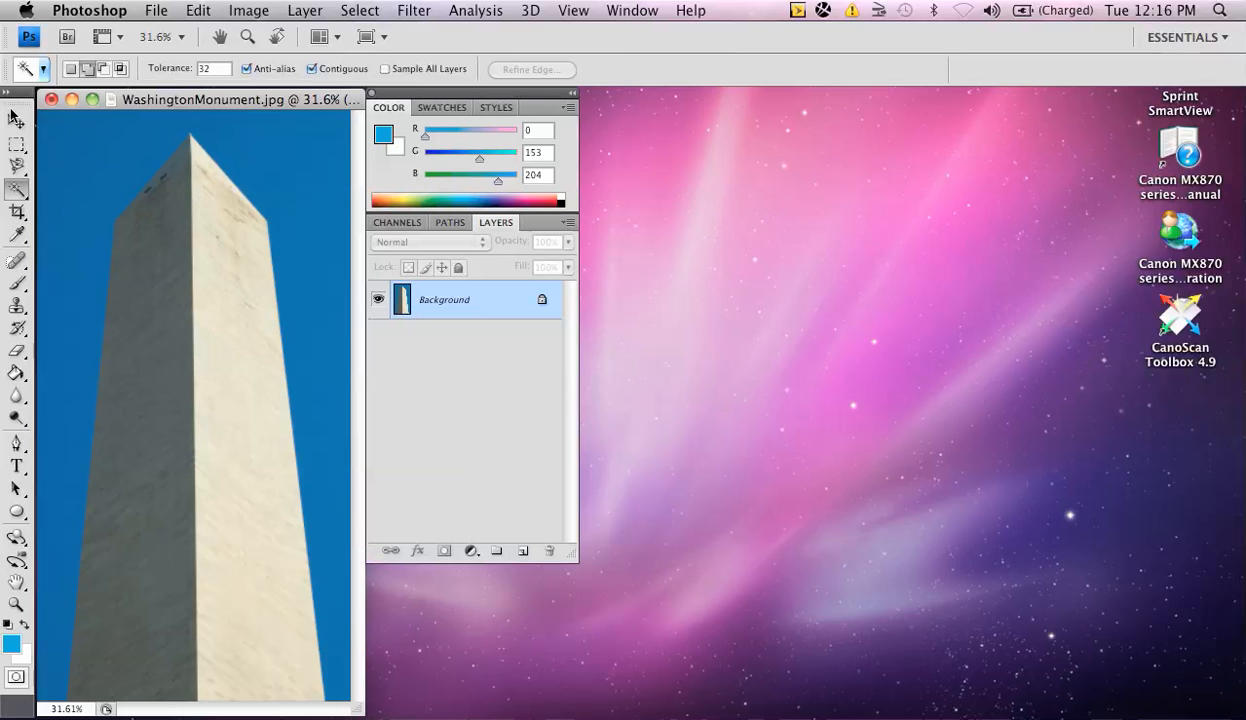
- Select the blue sky around the monument with the Magic Wand
{"action": "left_click", "coordinate": [16, 119]}
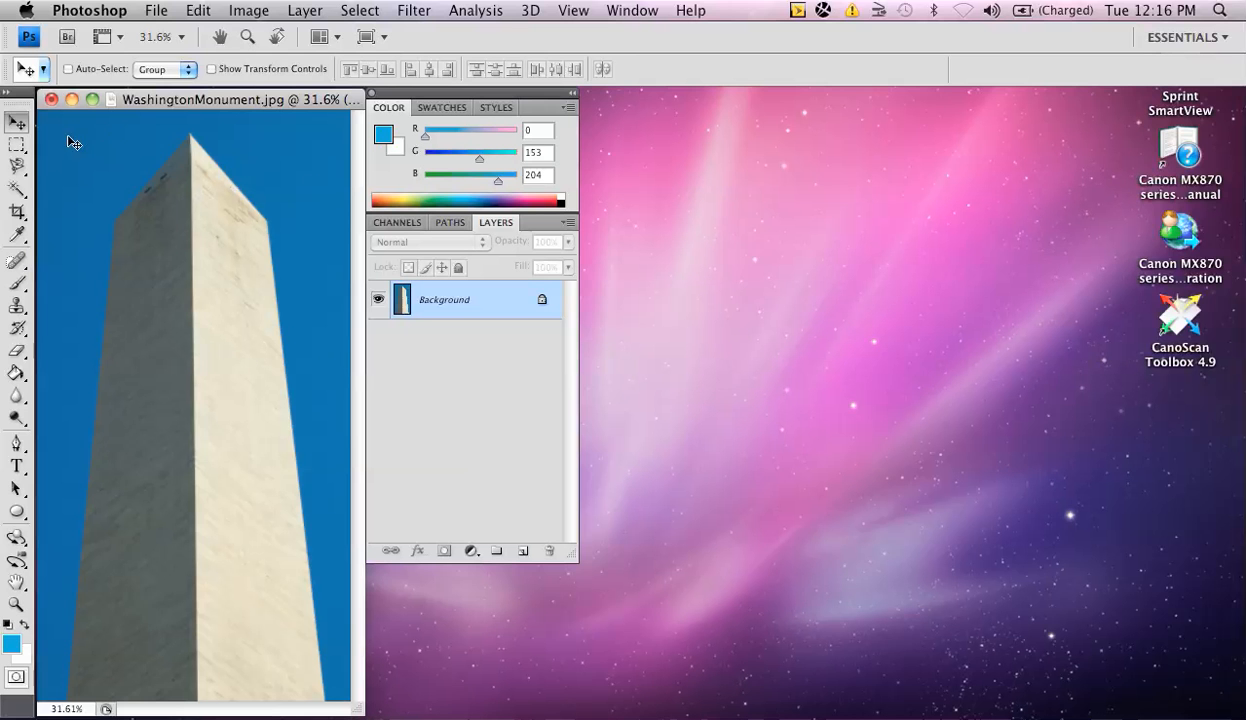
{"action": "left_click", "coordinate": [16, 189]}
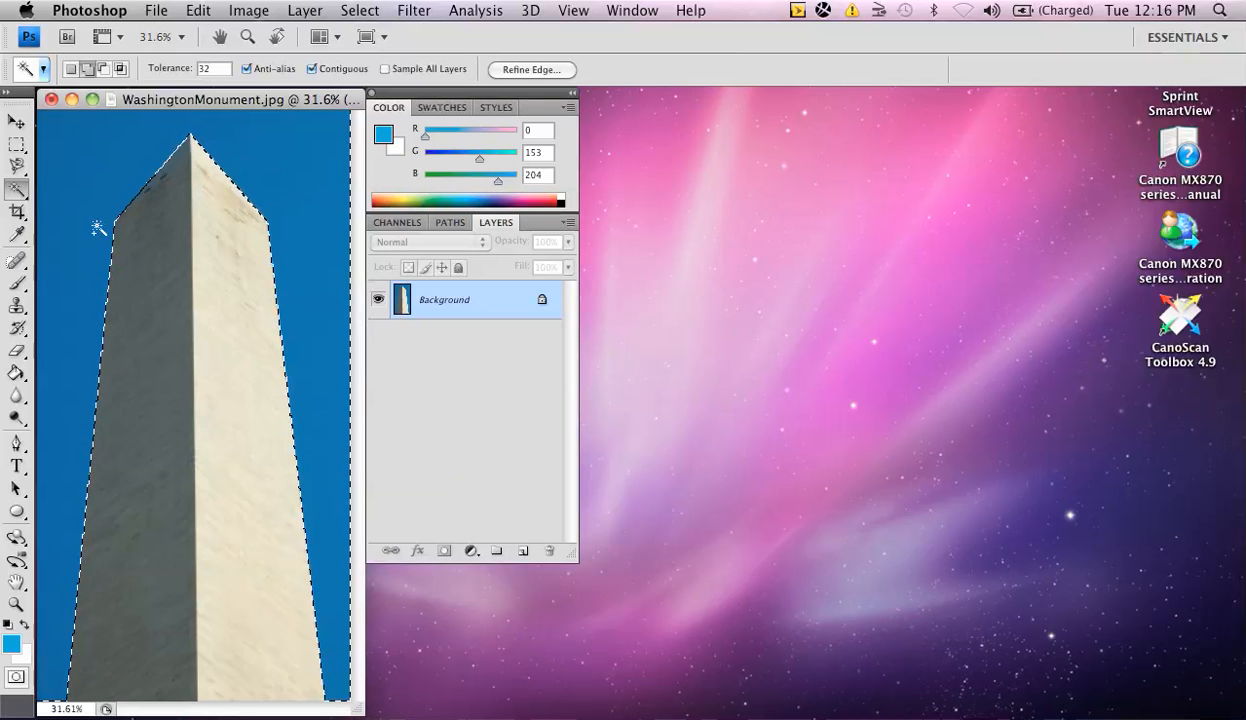
{"action": "left_click", "coordinate": [359, 10]}
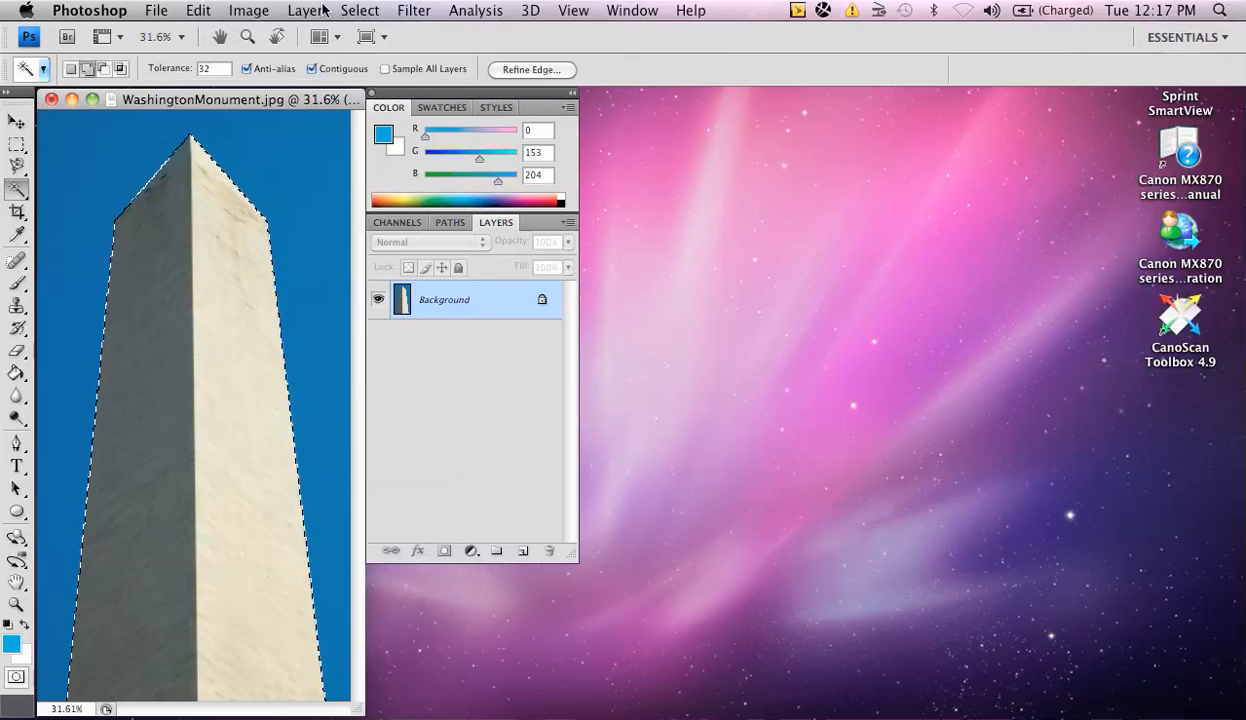
- Copy the selected monument to a new layer named 'wm' and hide the Background layer
{"action": "left_click", "coordinate": [305, 10]}
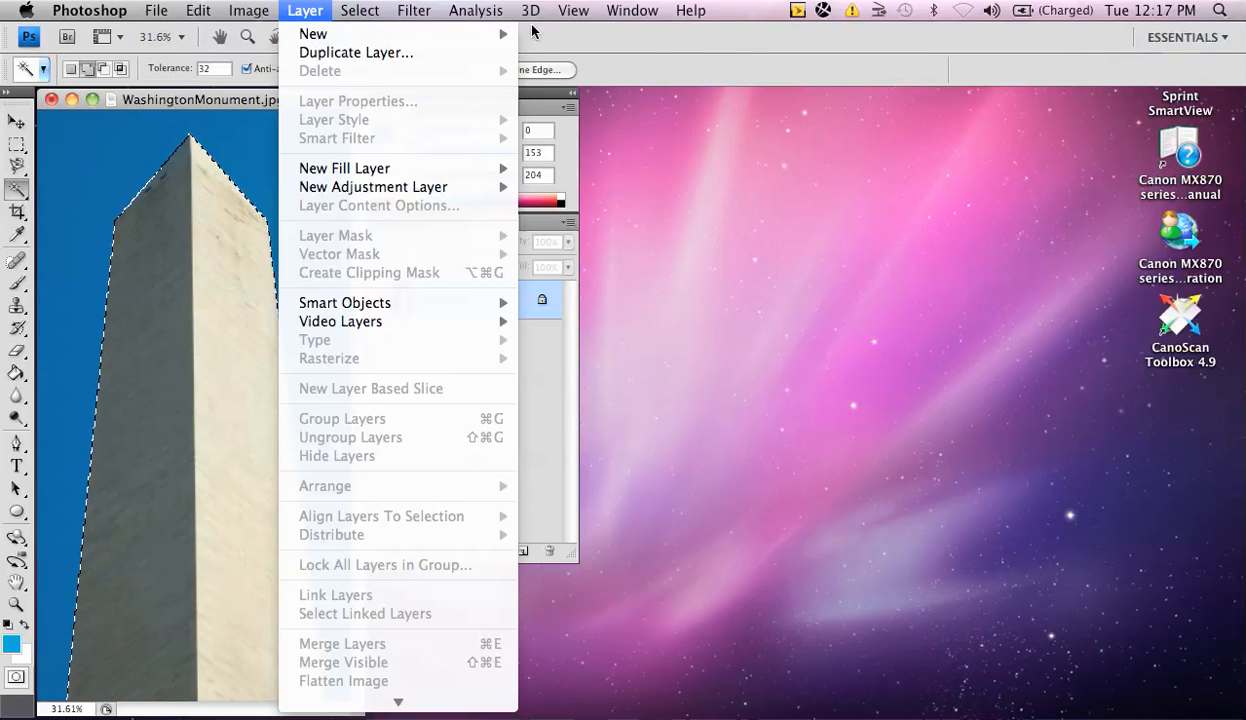
{"action": "mouse_move", "coordinate": [313, 33]}
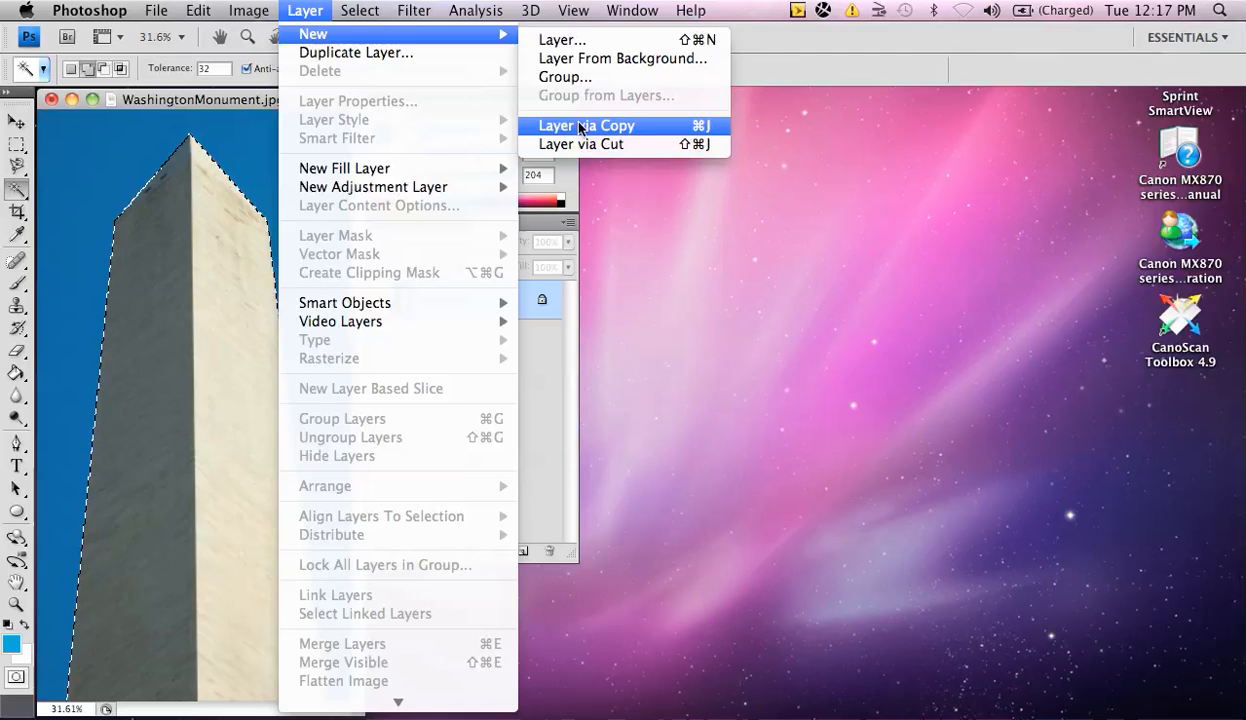
{"action": "left_click", "coordinate": [586, 125]}
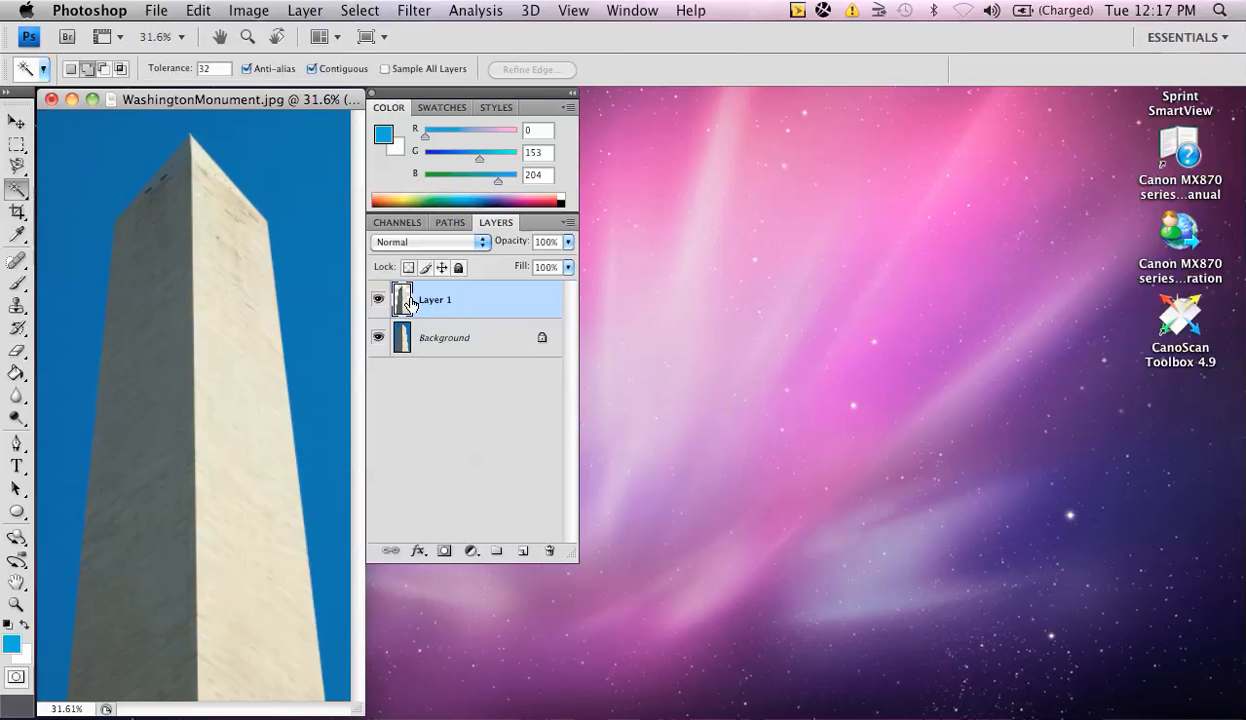
{"action": "double_click", "coordinate": [435, 299]}
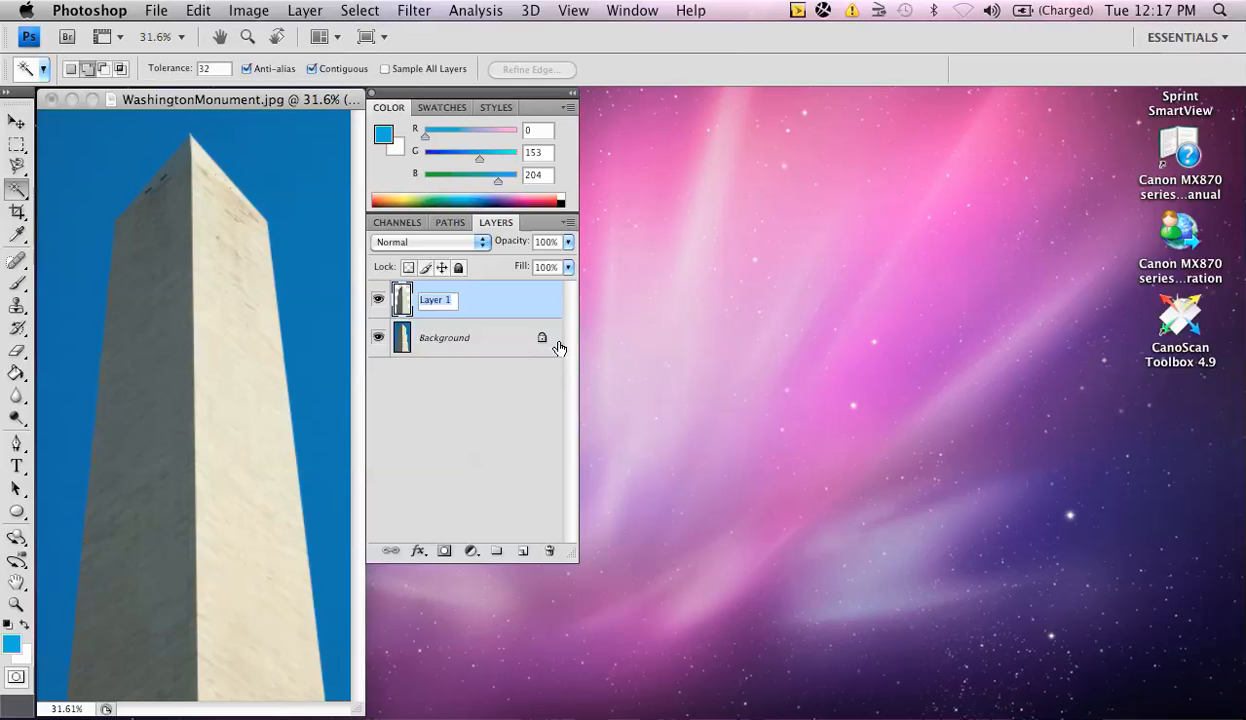
{"action": "type", "text": "w"}
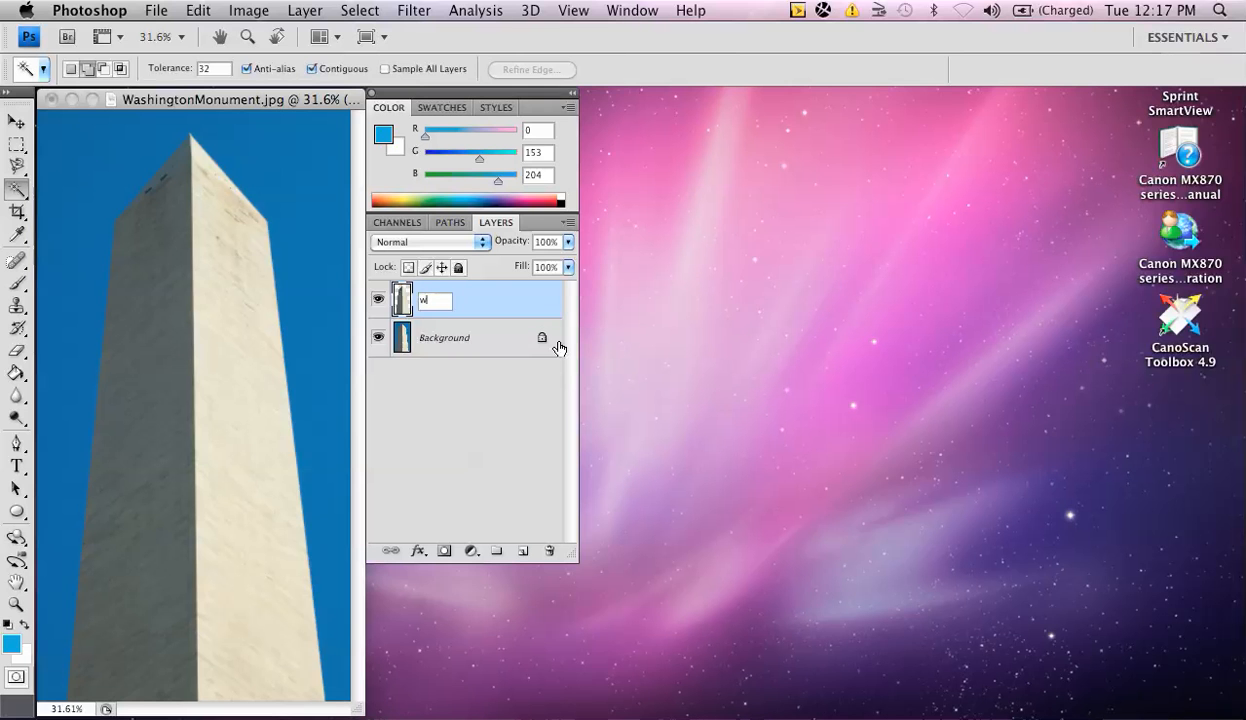
{"action": "type", "text": "m"}
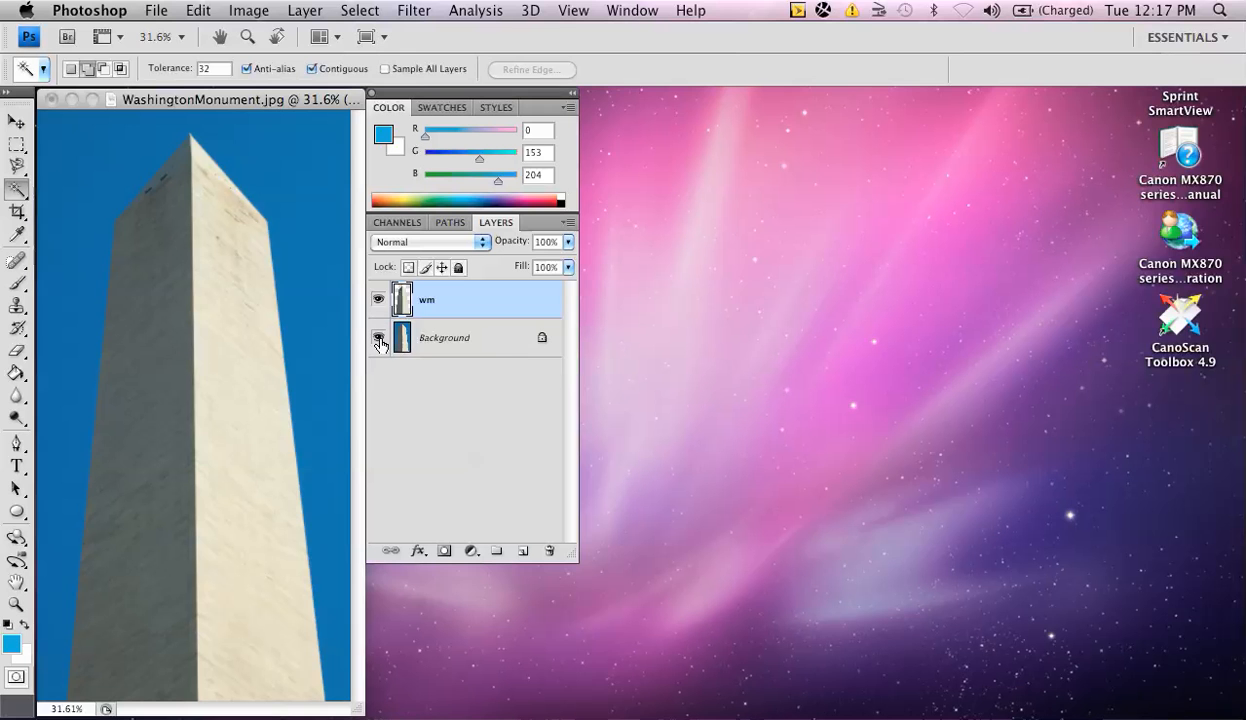
{"action": "left_click", "coordinate": [379, 337]}
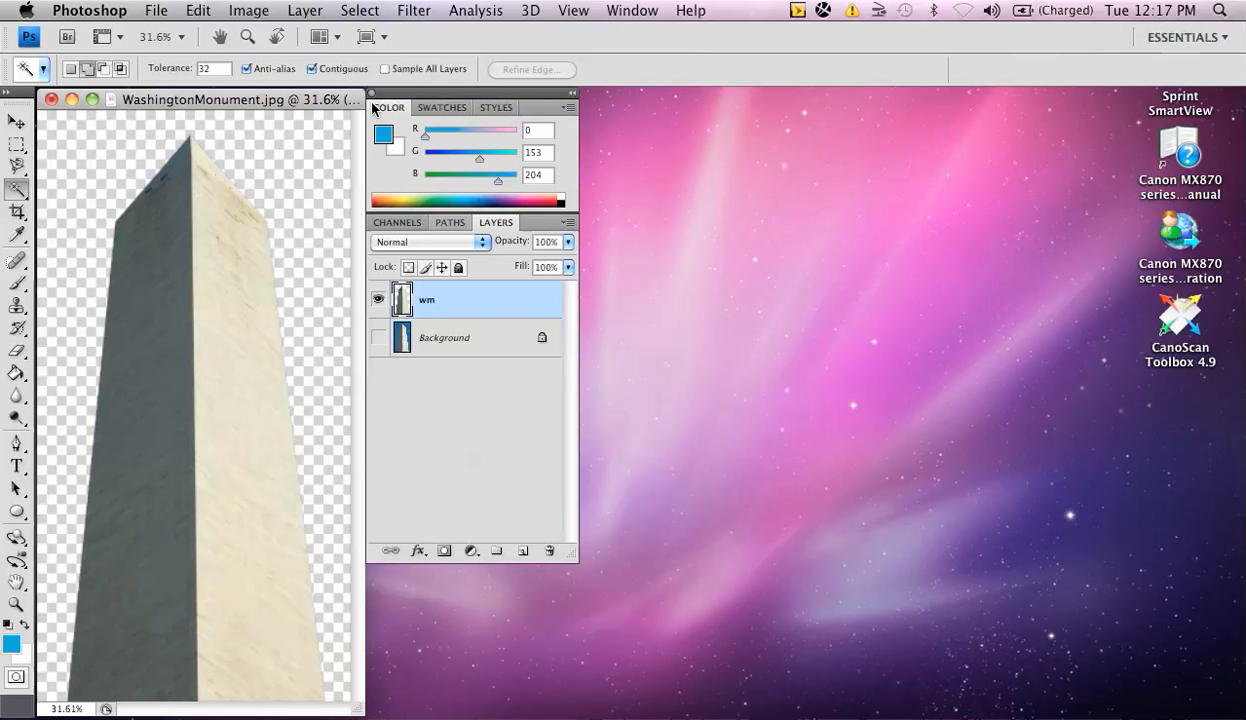
- Create a new blank Letter-size document, Untitled-1
{"action": "left_click", "coordinate": [156, 11]}
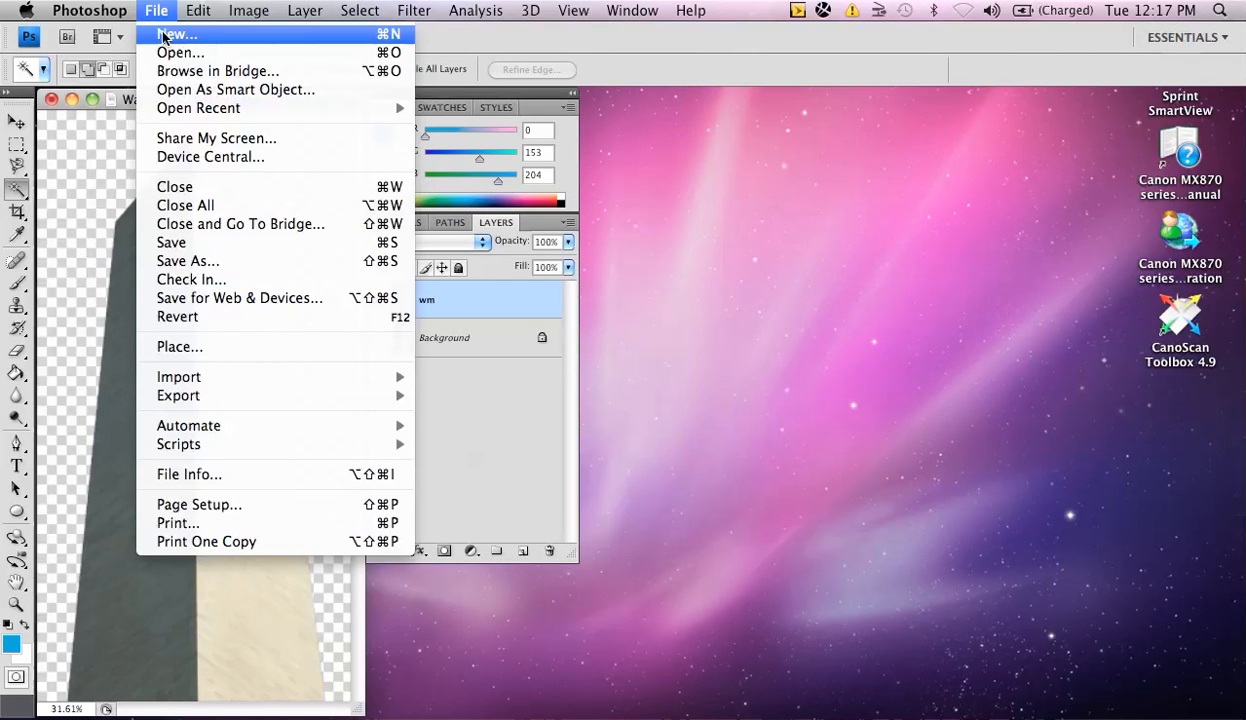
{"action": "left_click", "coordinate": [178, 34]}
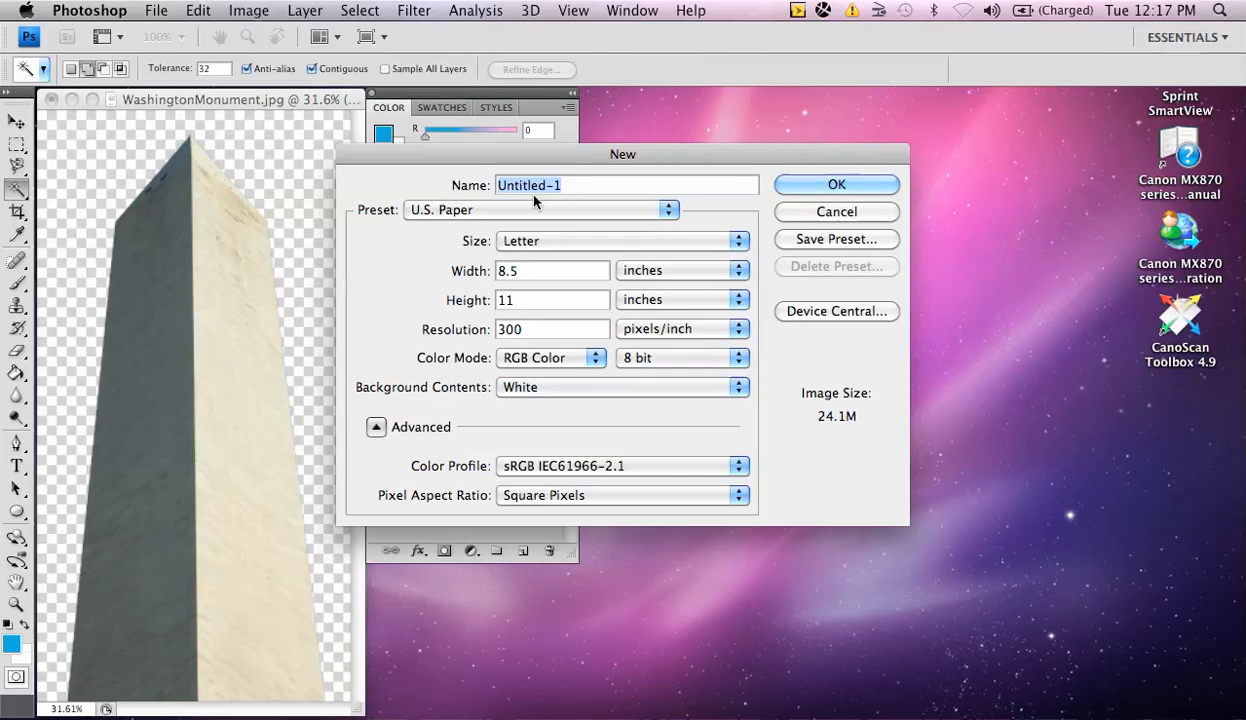
{"action": "mouse_move", "coordinate": [547, 283]}
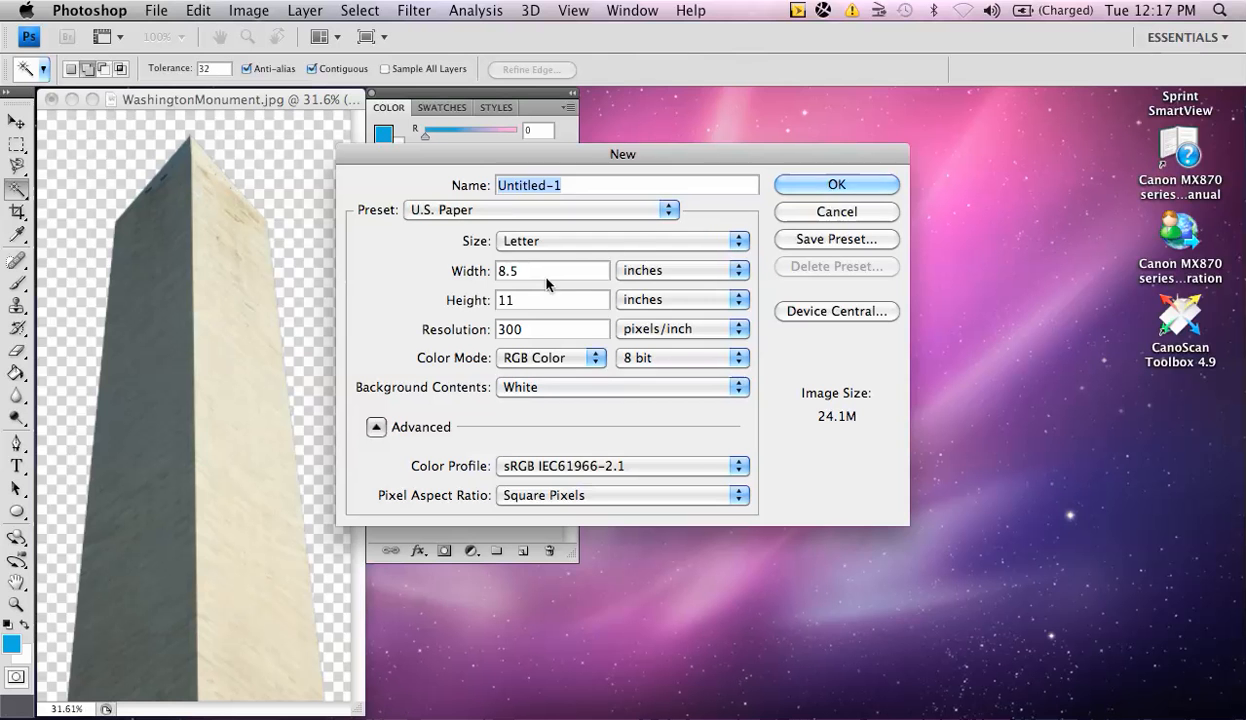
{"action": "left_click", "coordinate": [836, 184]}
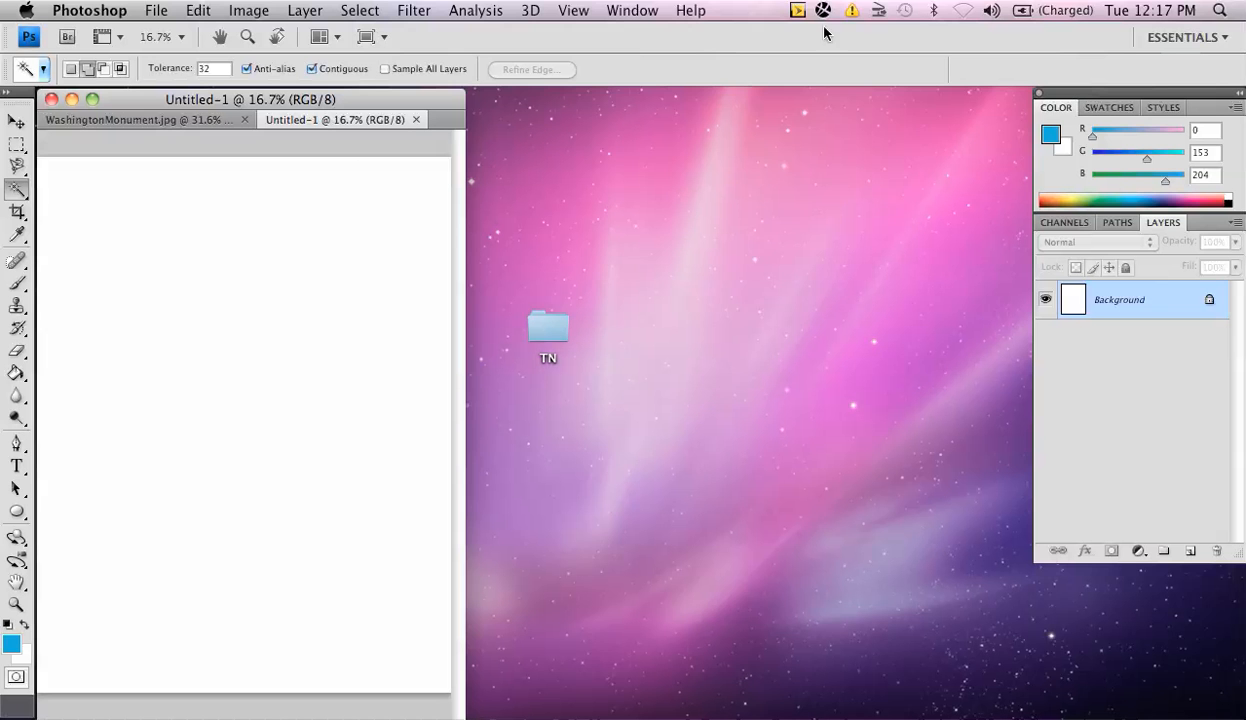
- Float all open documents in their own separate windows
{"action": "left_click", "coordinate": [632, 11]}
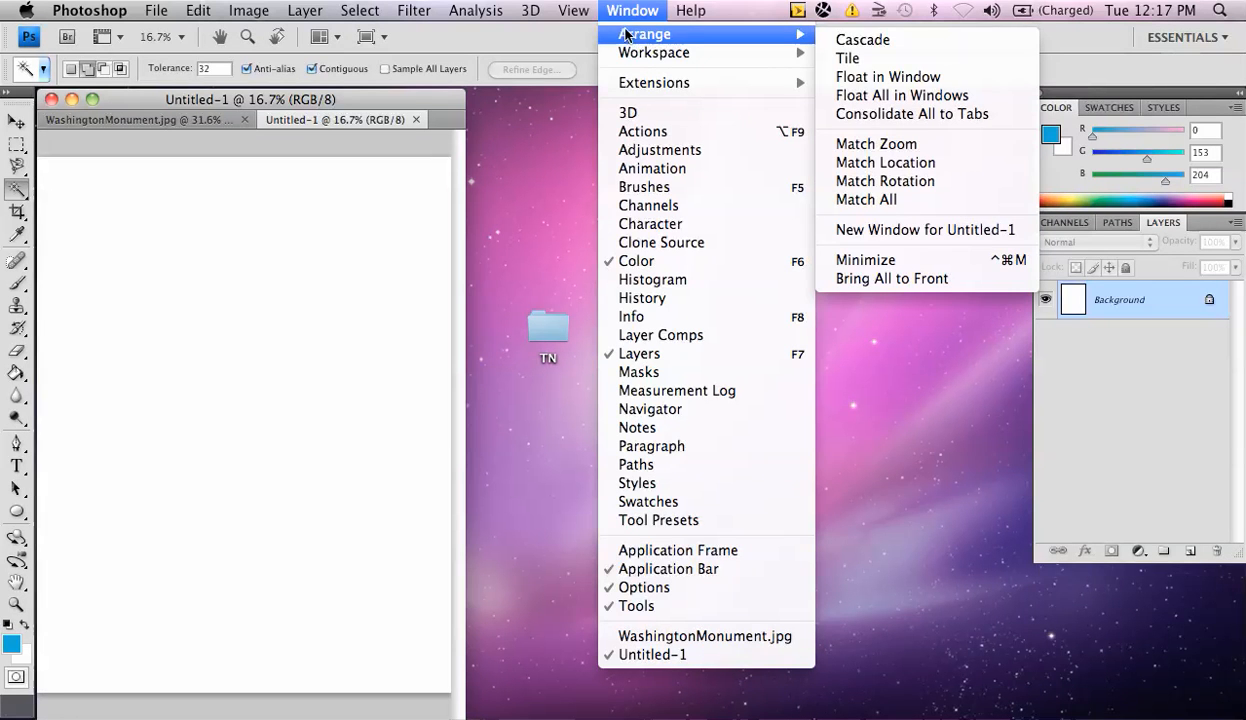
{"action": "left_click", "coordinate": [887, 76]}
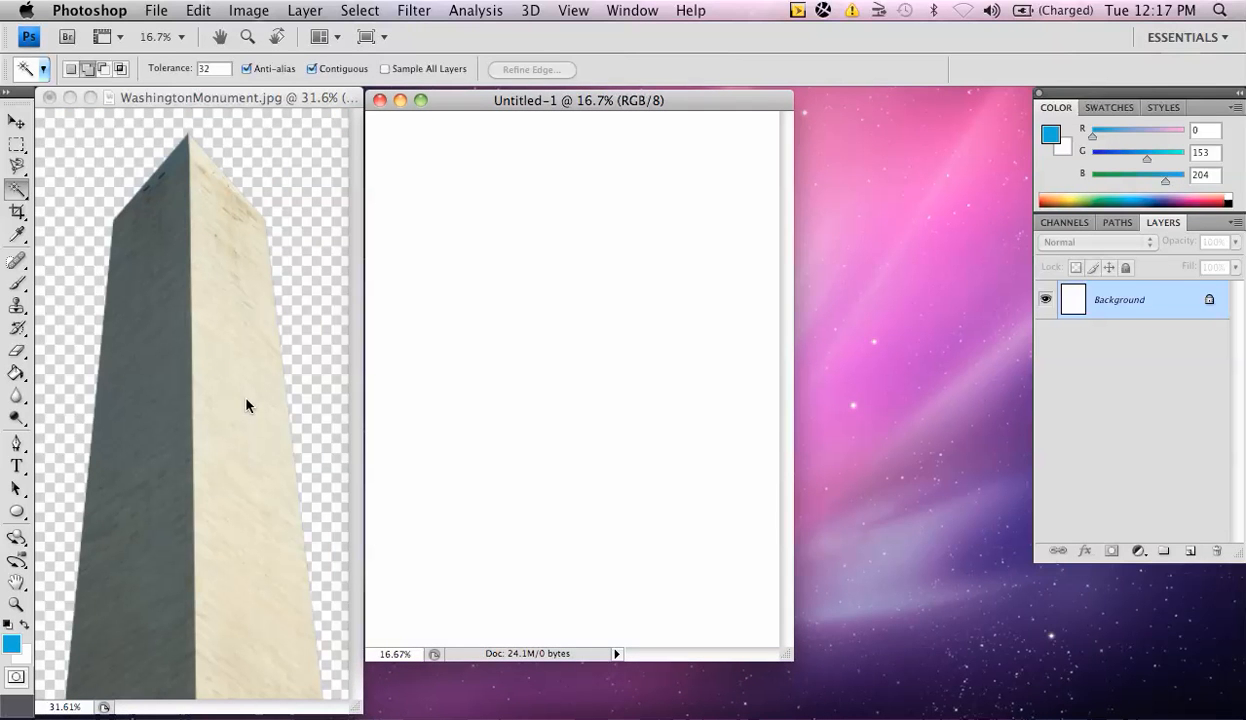
{"action": "mouse_move", "coordinate": [203, 336]}
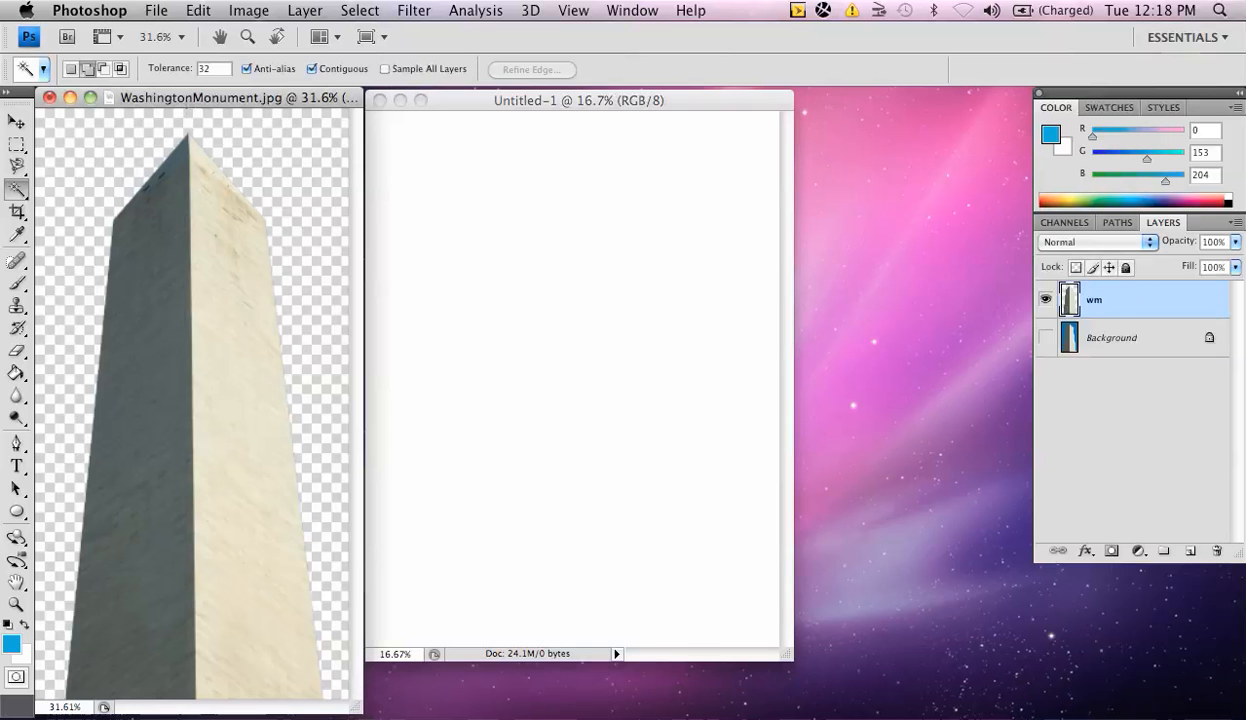
{"action": "mouse_move", "coordinate": [1133, 311]}
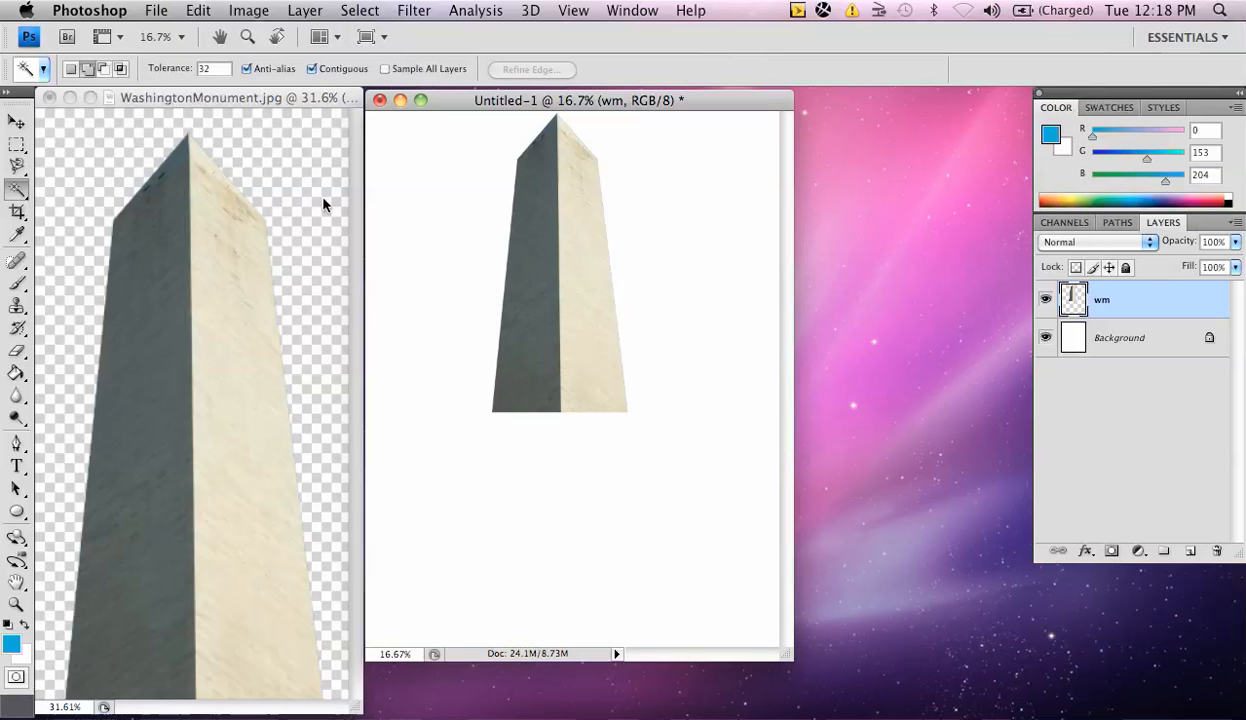
{"action": "mouse_move", "coordinate": [16, 120]}
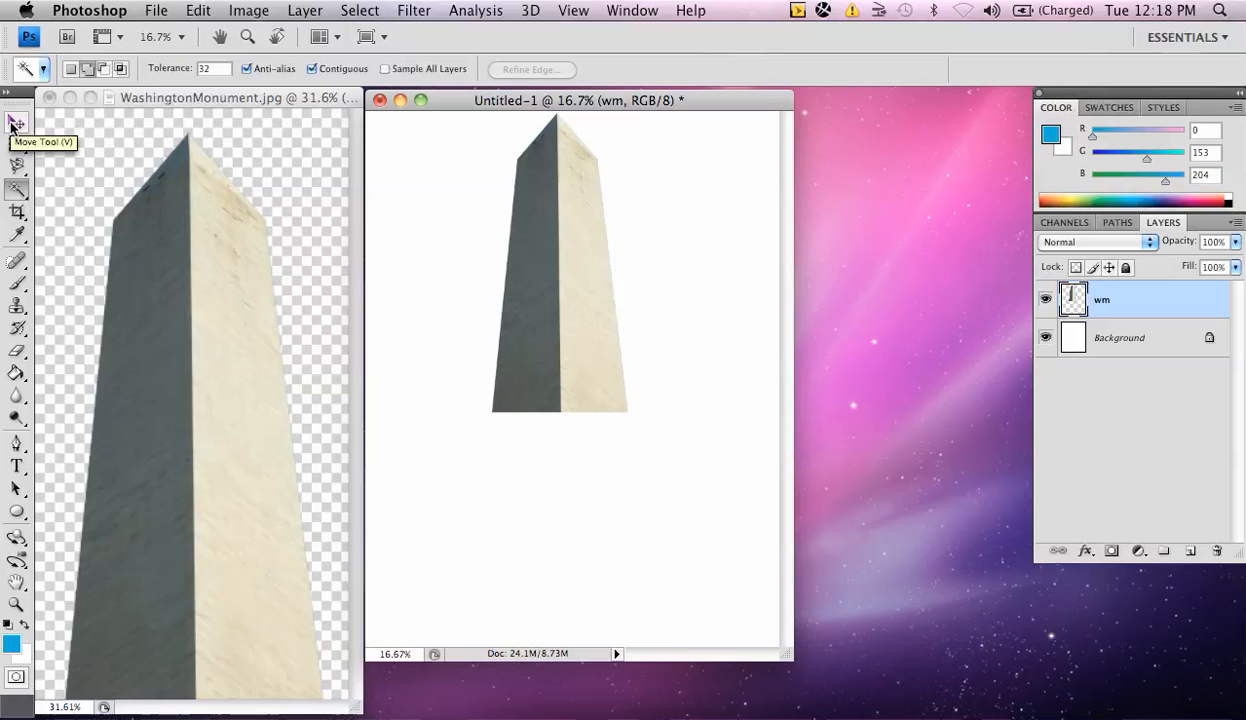
- Scale up the wm layer with Free Transform to fill most of the page height
{"action": "left_click", "coordinate": [16, 122]}
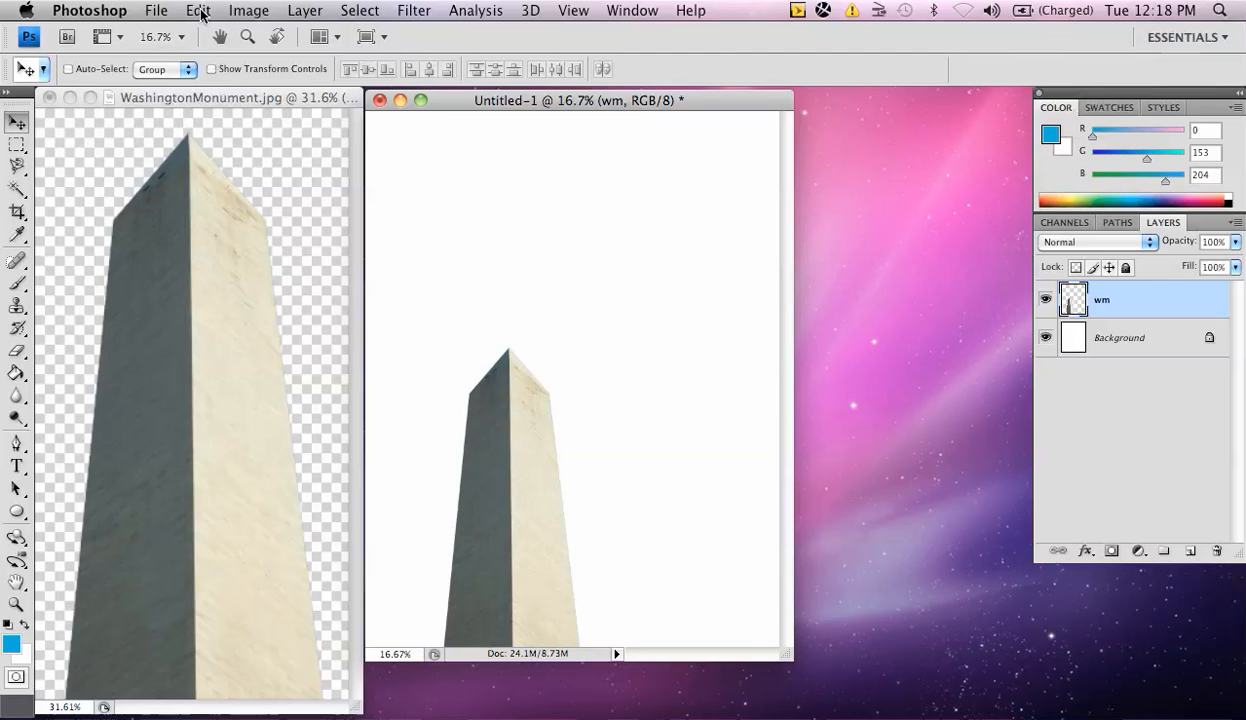
{"action": "left_click", "coordinate": [198, 11]}
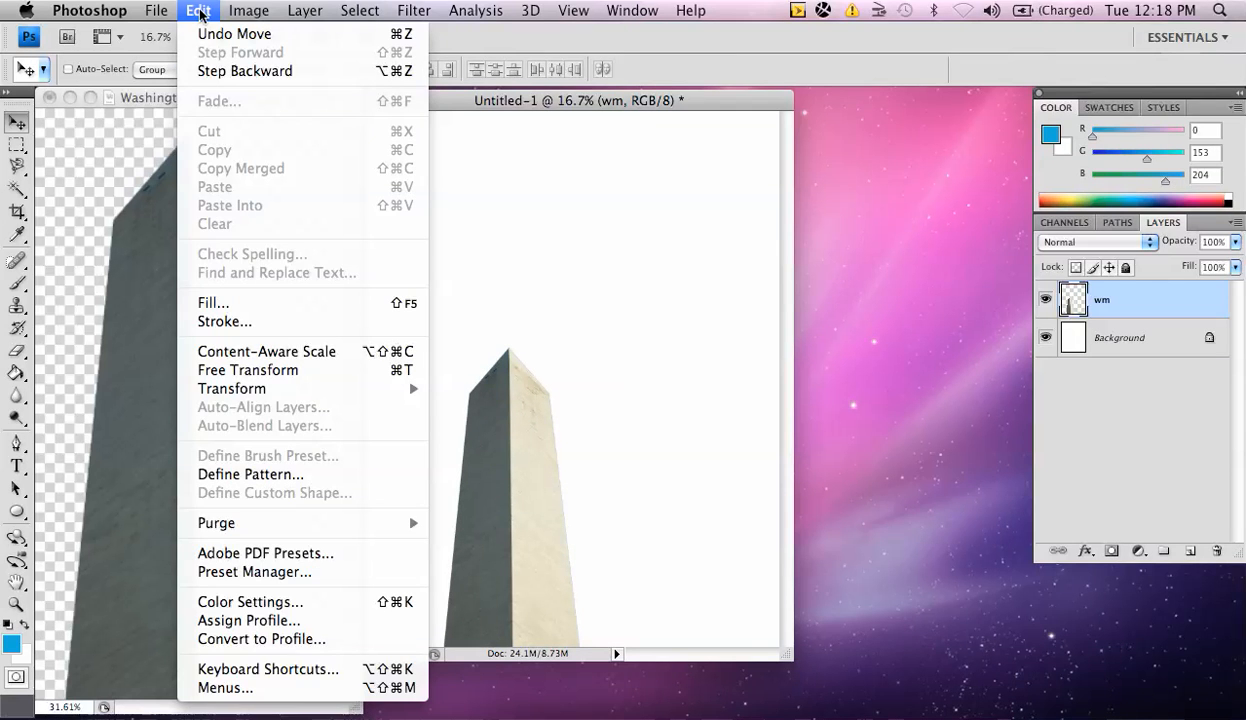
{"action": "mouse_move", "coordinate": [222, 205]}
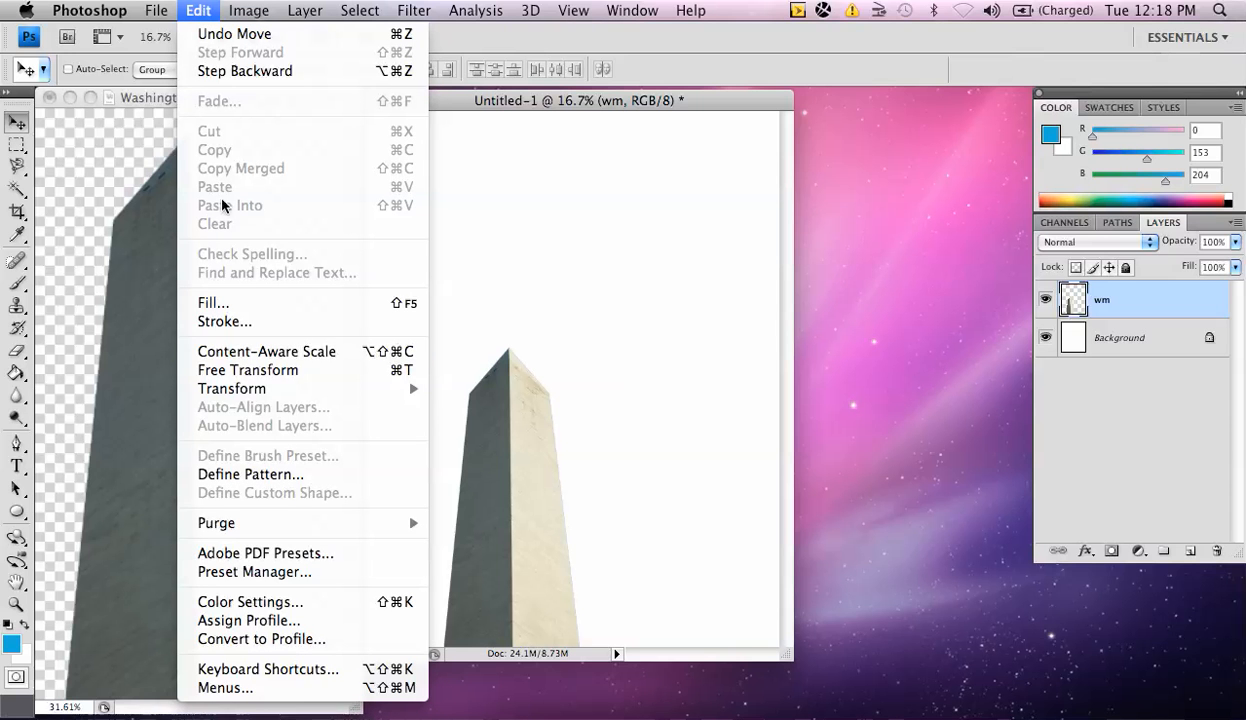
{"action": "mouse_move", "coordinate": [247, 370]}
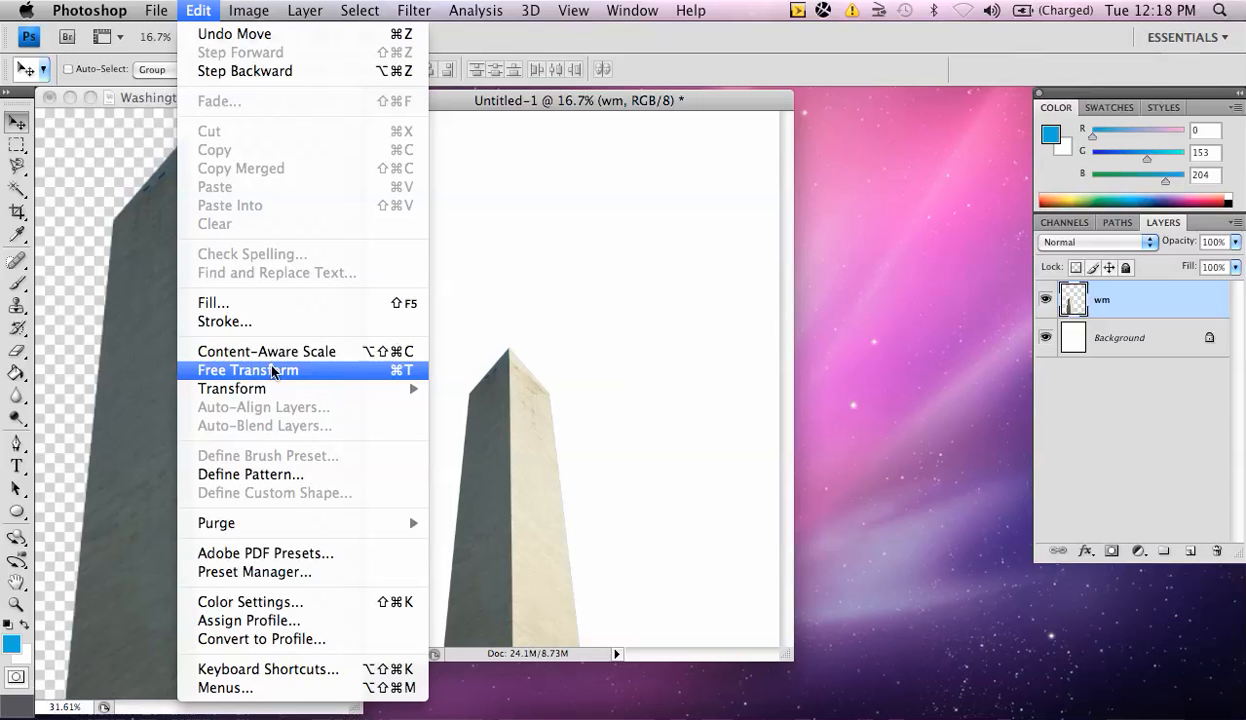
{"action": "left_click", "coordinate": [248, 370]}
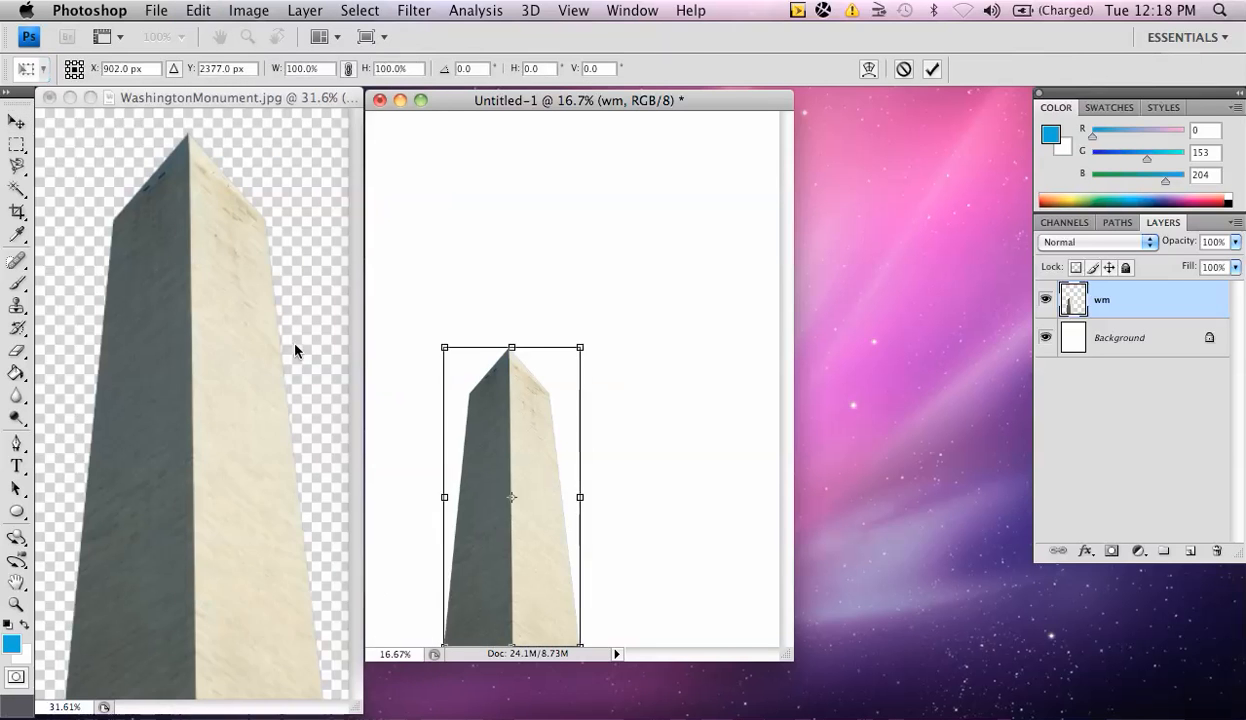
{"action": "mouse_move", "coordinate": [598, 364]}
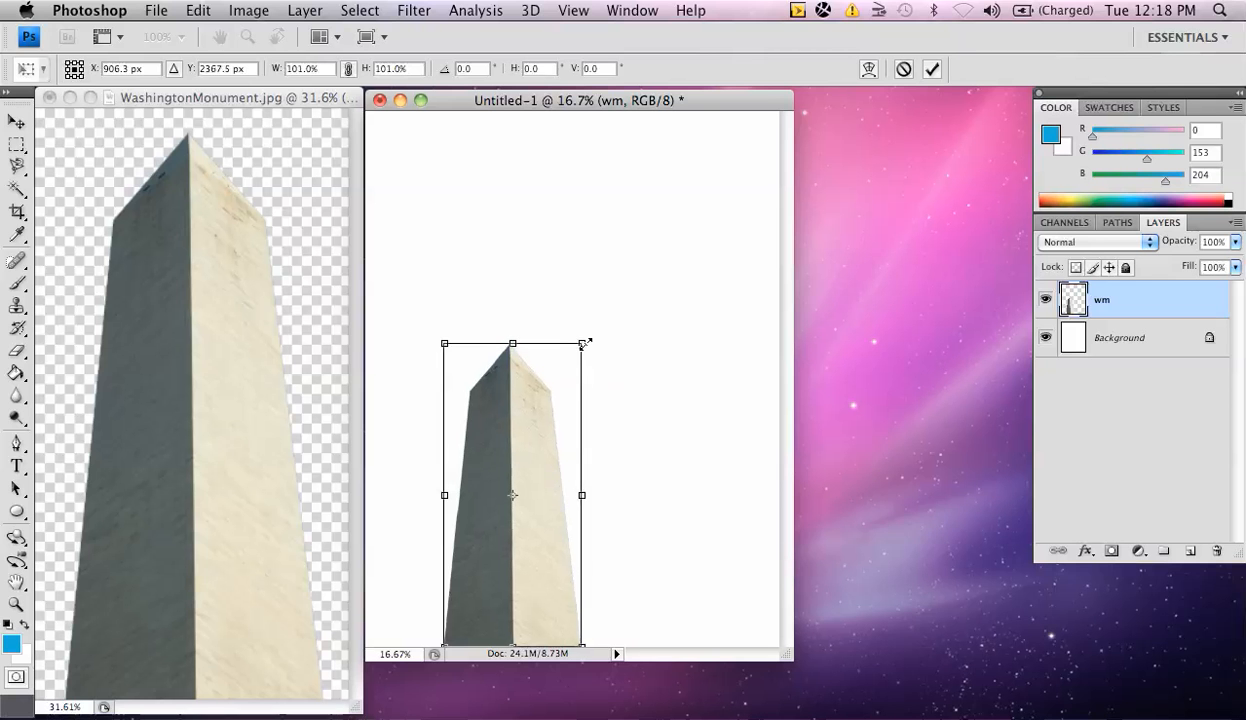
{"action": "left_click_drag", "start_coordinate": [588, 343], "coordinate": [650, 195]}
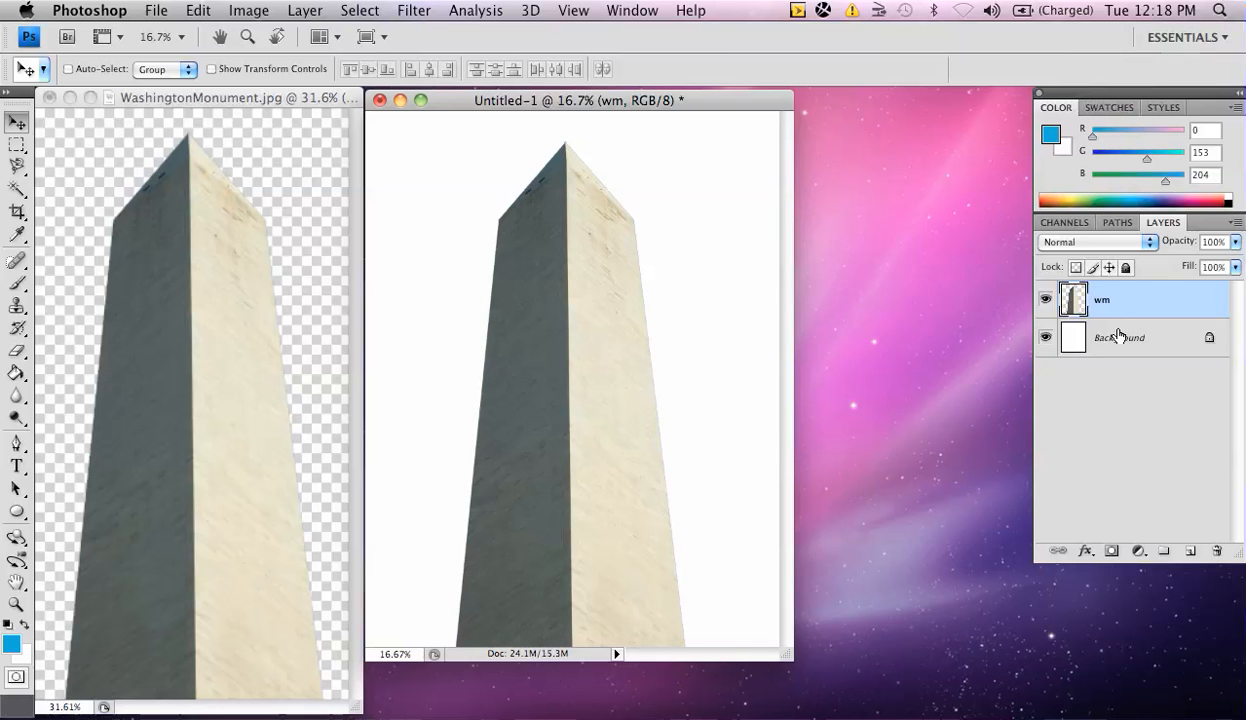
- Set the foreground colour to dark blue #003399 in the Color Picker
{"action": "left_click", "coordinate": [1119, 337]}
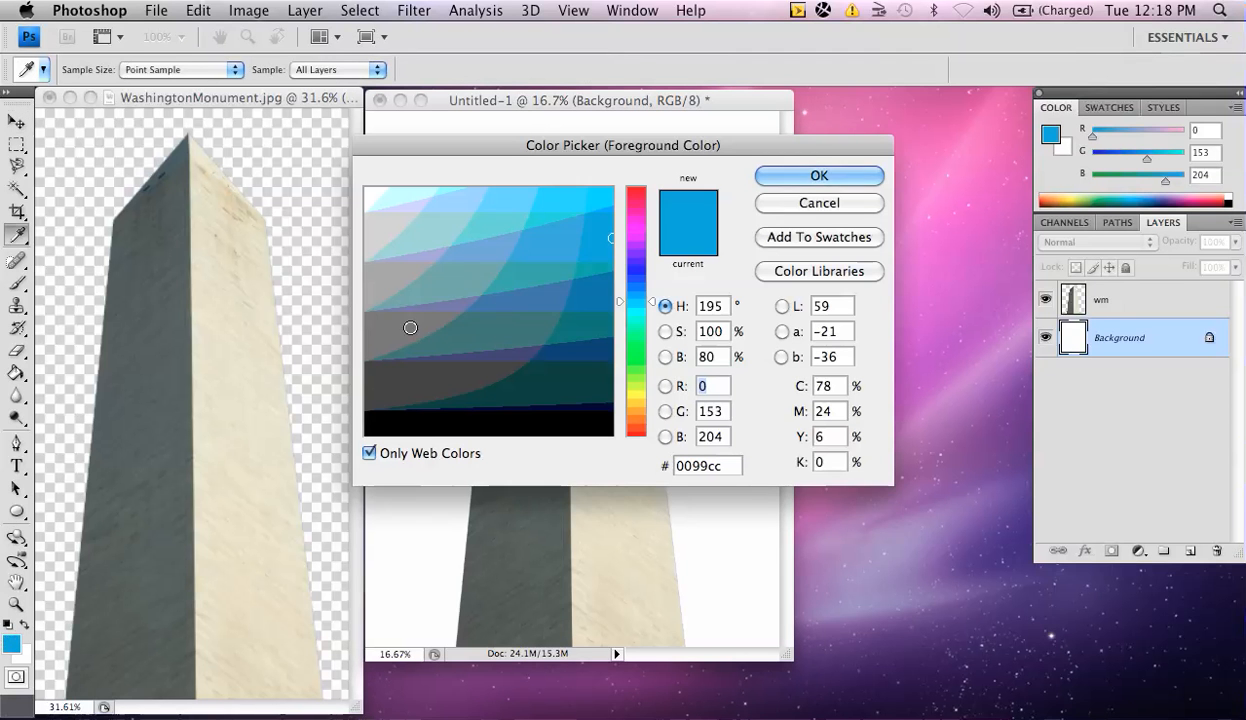
{"action": "mouse_move", "coordinate": [550, 262]}
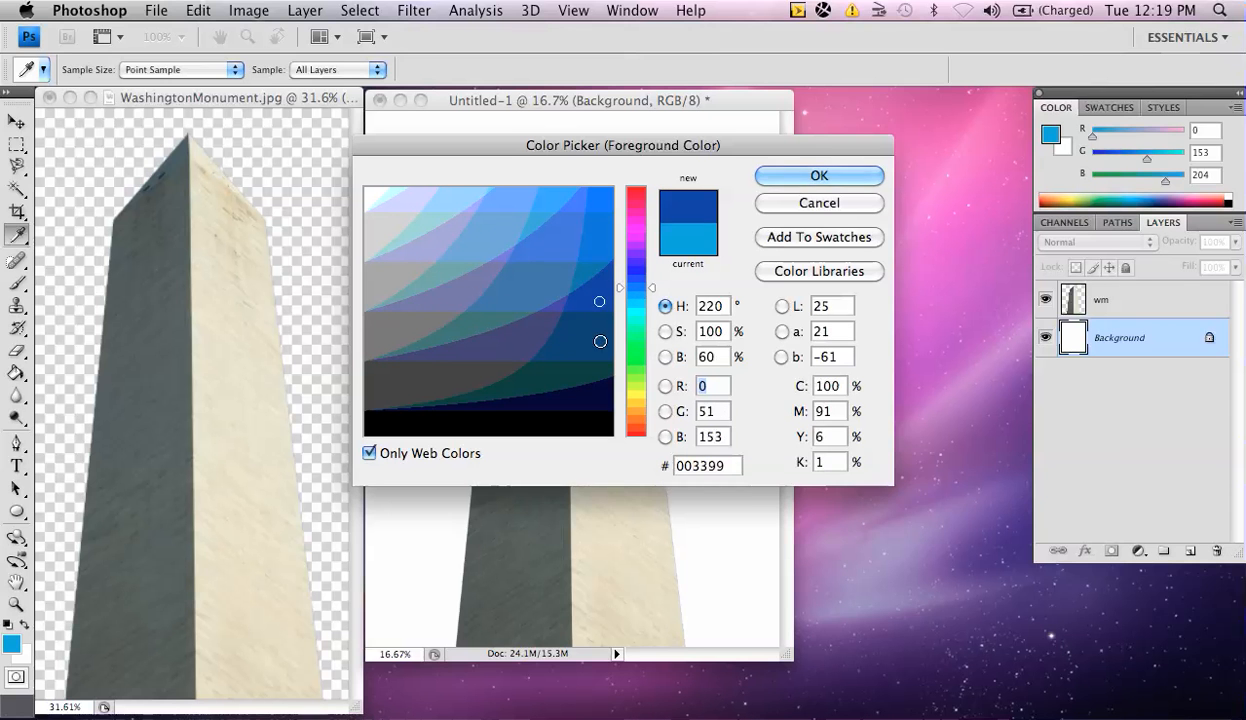
{"action": "left_click", "coordinate": [818, 175]}
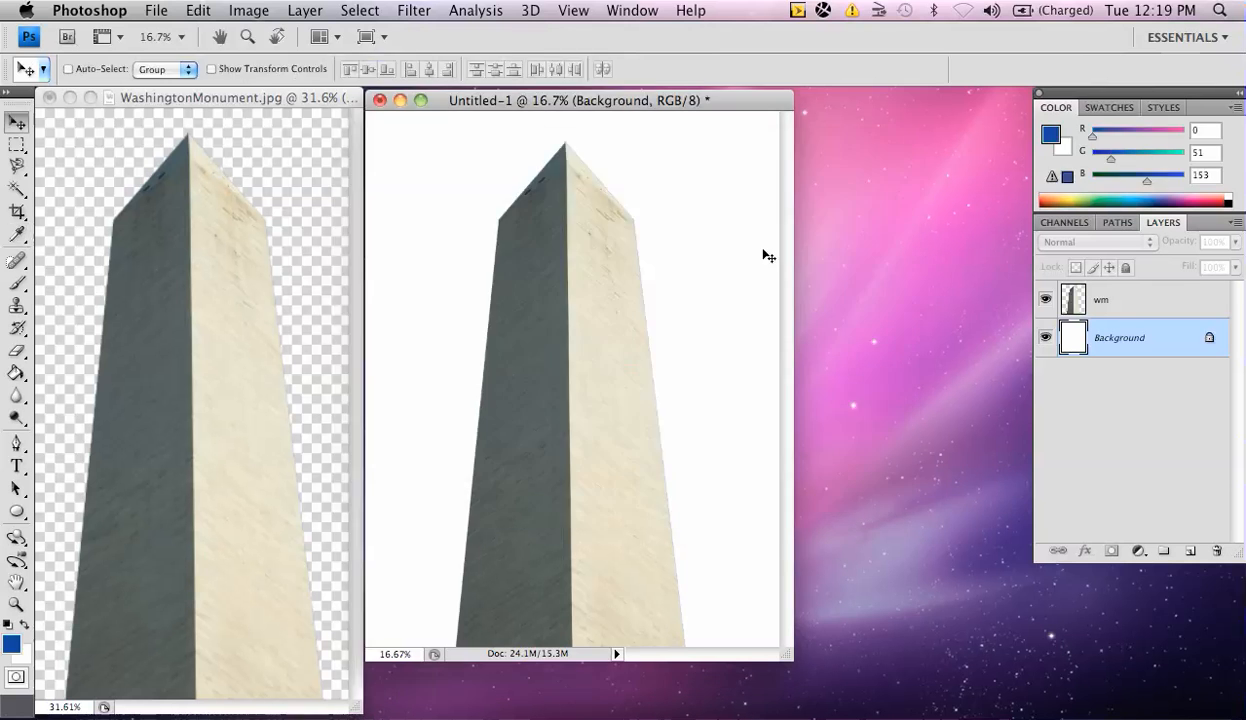
{"action": "mouse_move", "coordinate": [44, 342]}
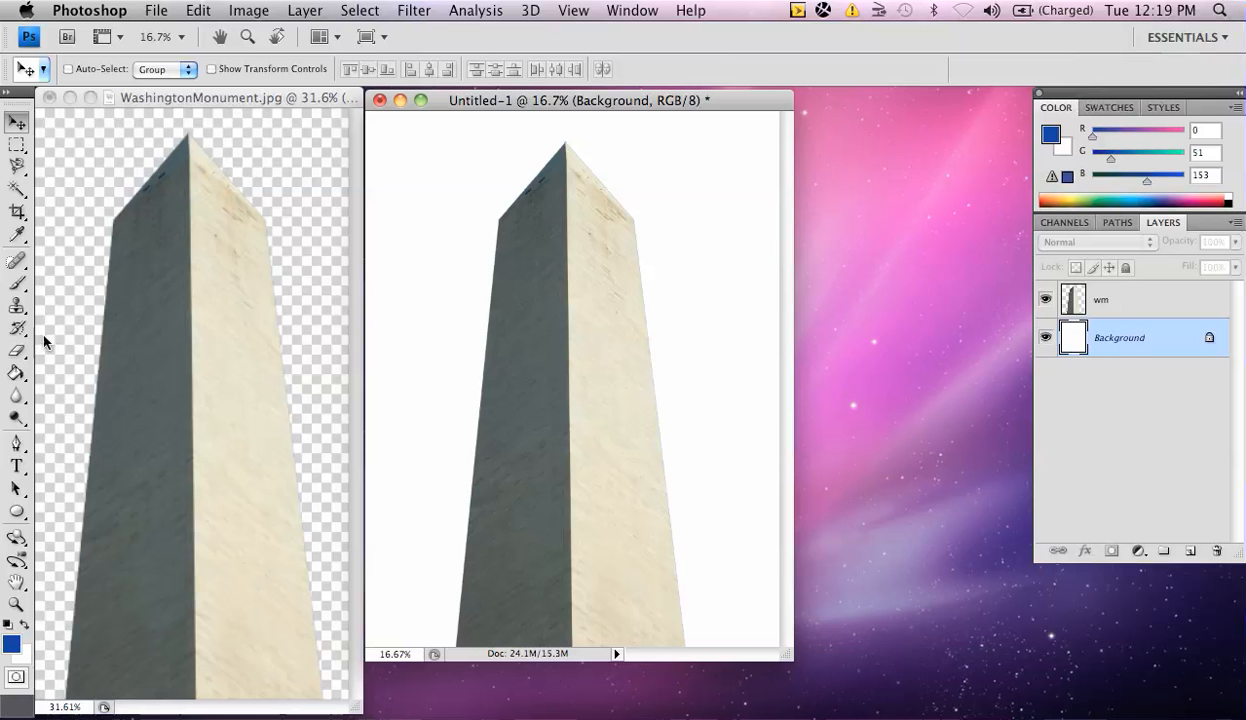
- Fill Untitled-1's white background with dark blue using the Paint Bucket
{"action": "left_click", "coordinate": [16, 372]}
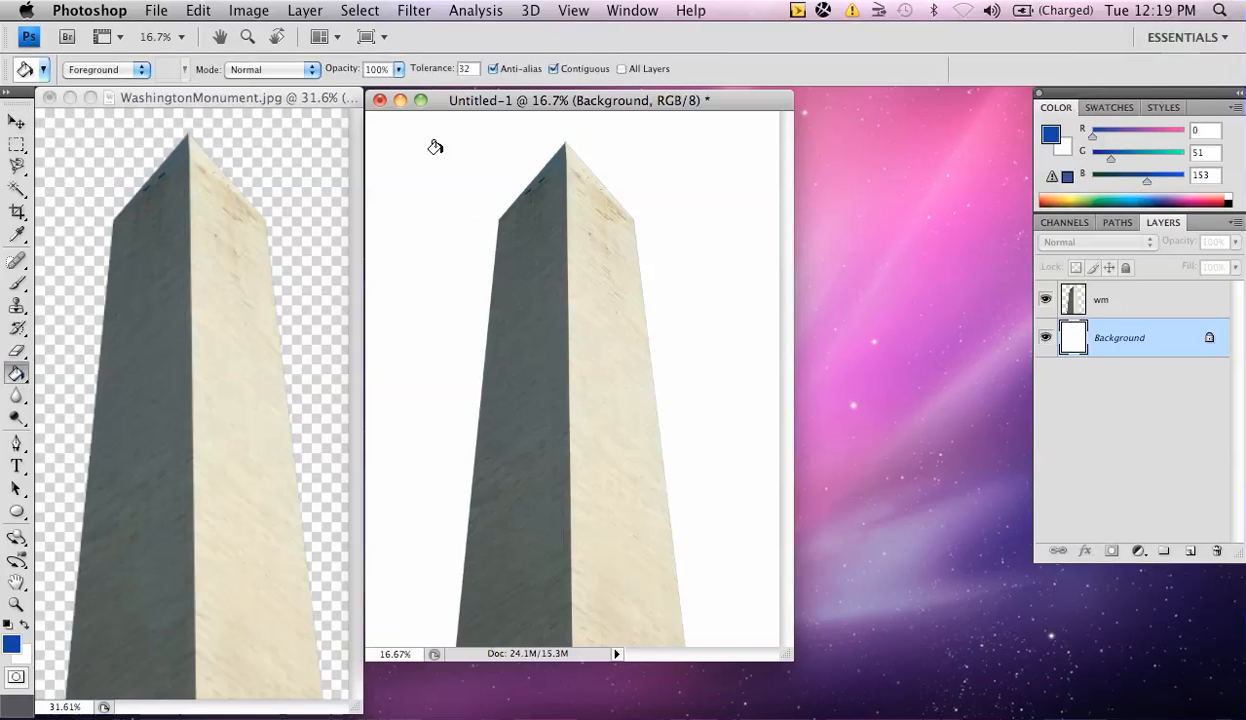
{"action": "left_click", "coordinate": [531, 358]}
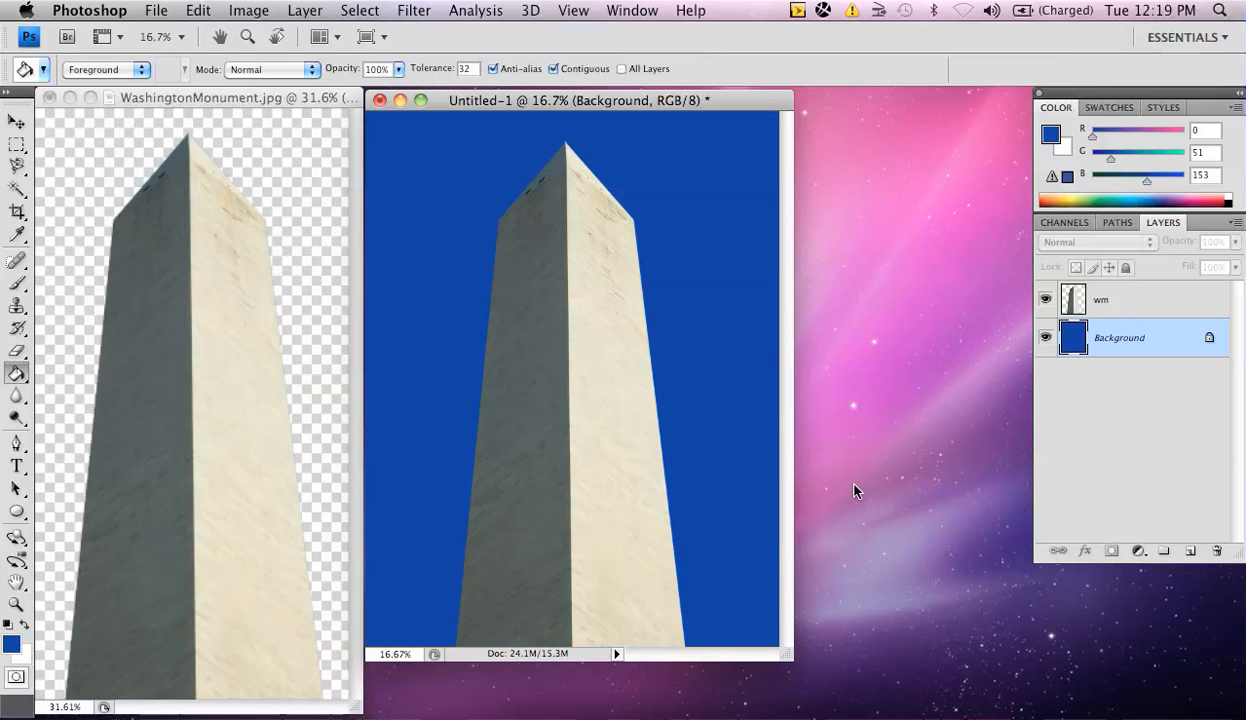
{"action": "mouse_move", "coordinate": [148, 144]}
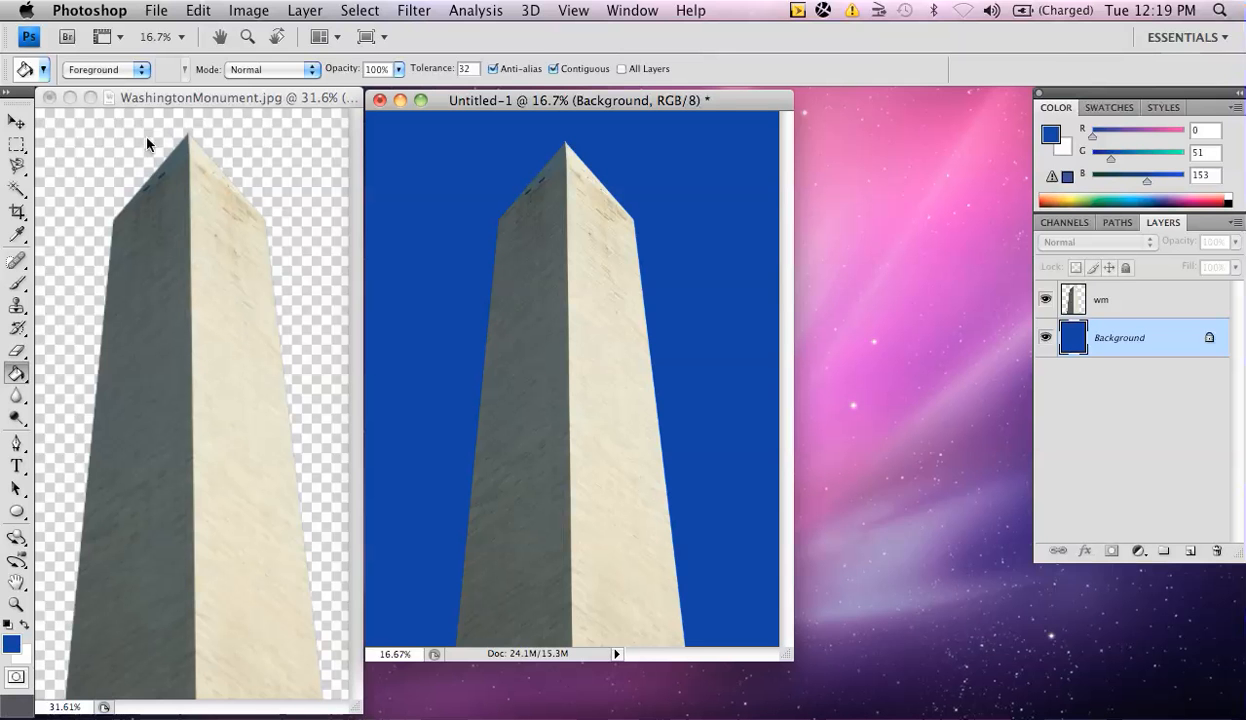
{"action": "mouse_move", "coordinate": [252, 331]}
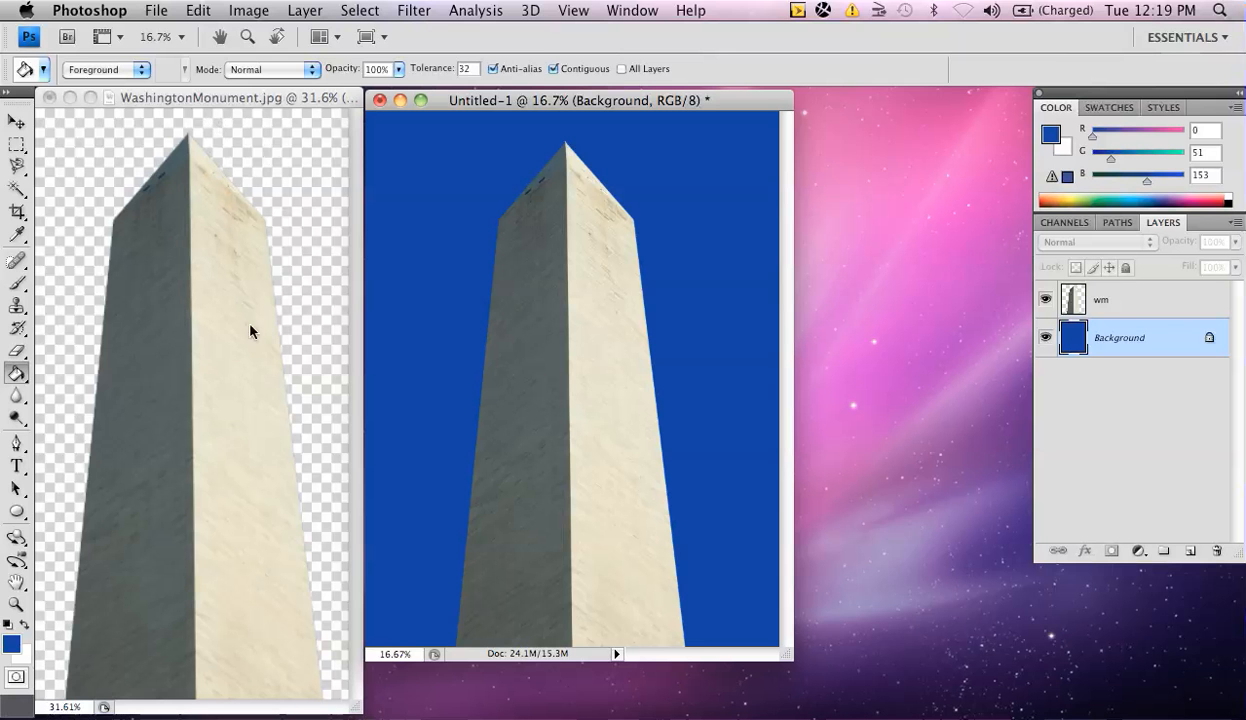